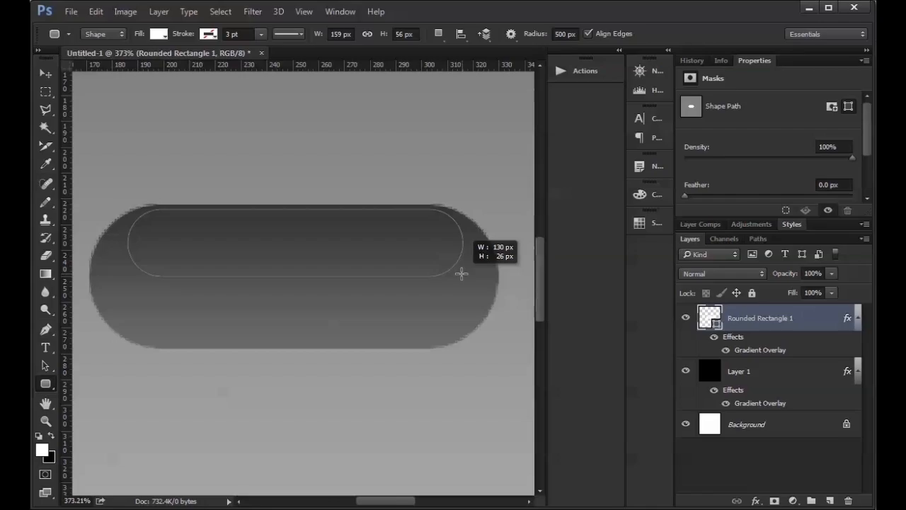
- Create a new 640 by 480 pixel document via File > New and confirm
left_click(45, 201)
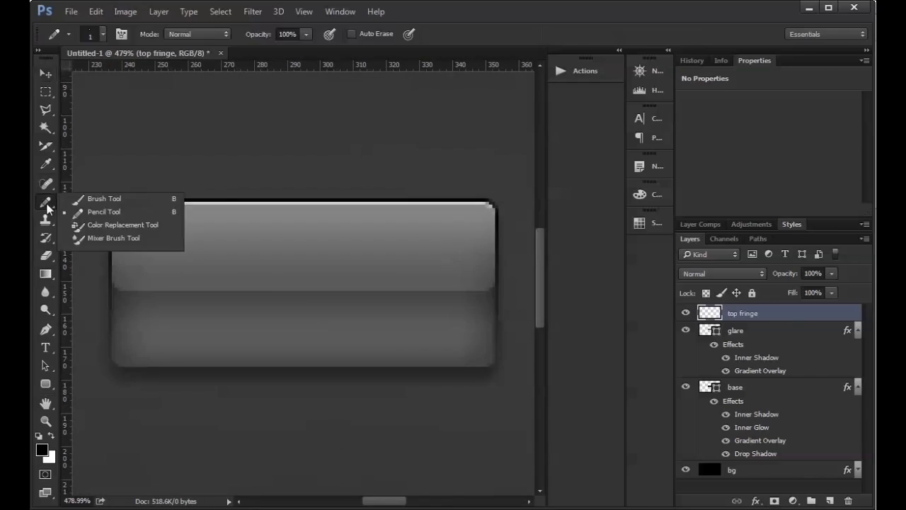
left_click(389, 53)
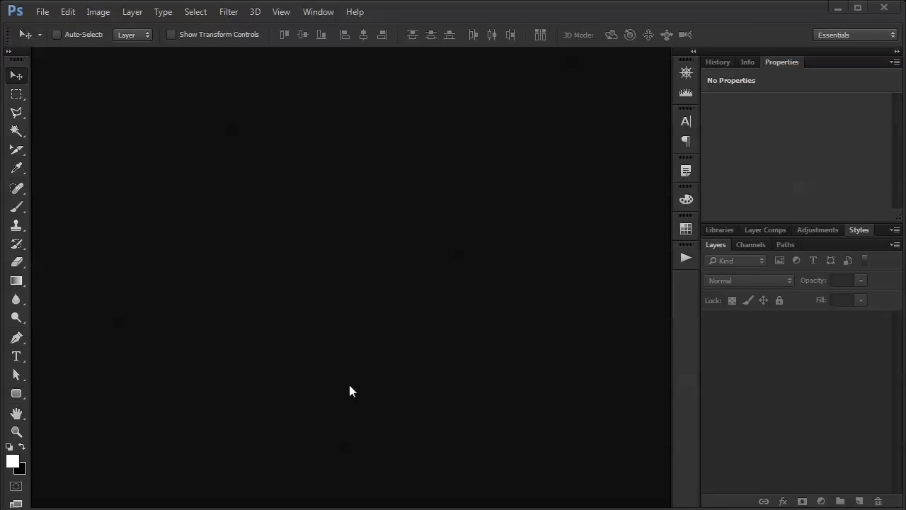
mouse_move(320, 303)
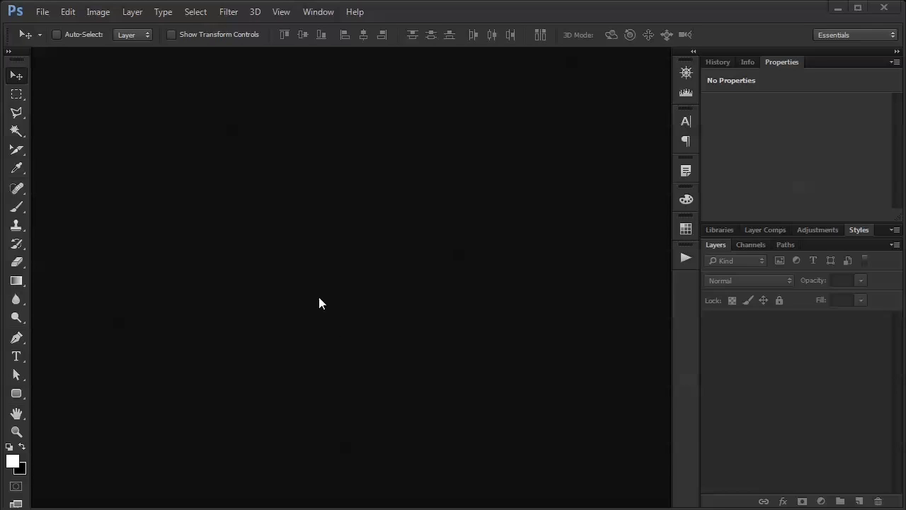
mouse_move(317, 298)
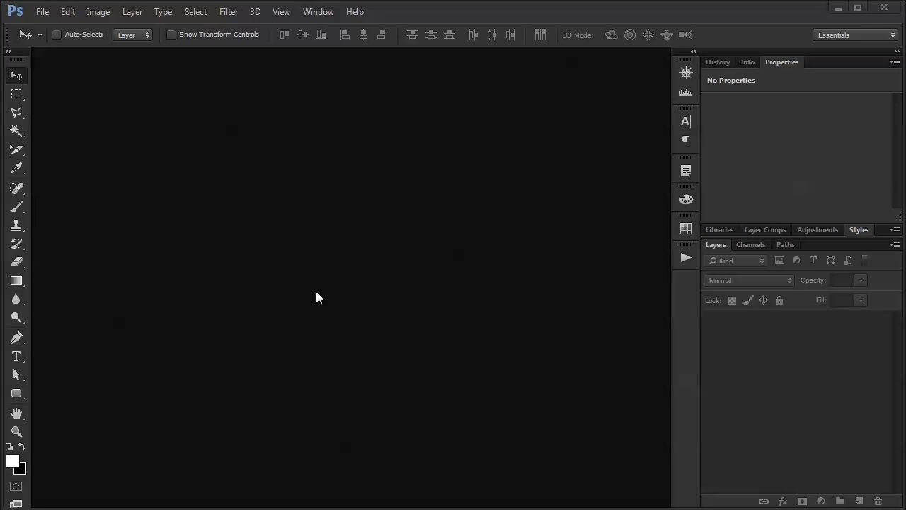
mouse_move(326, 286)
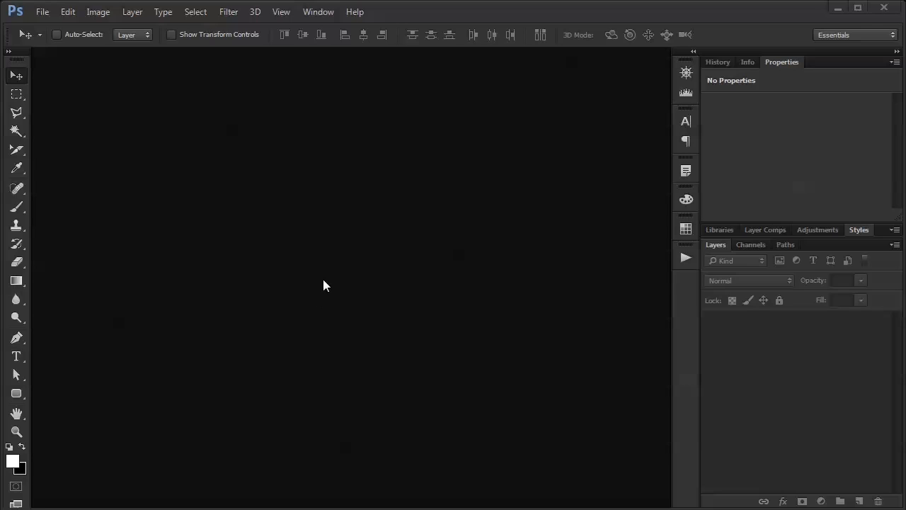
mouse_move(118, 105)
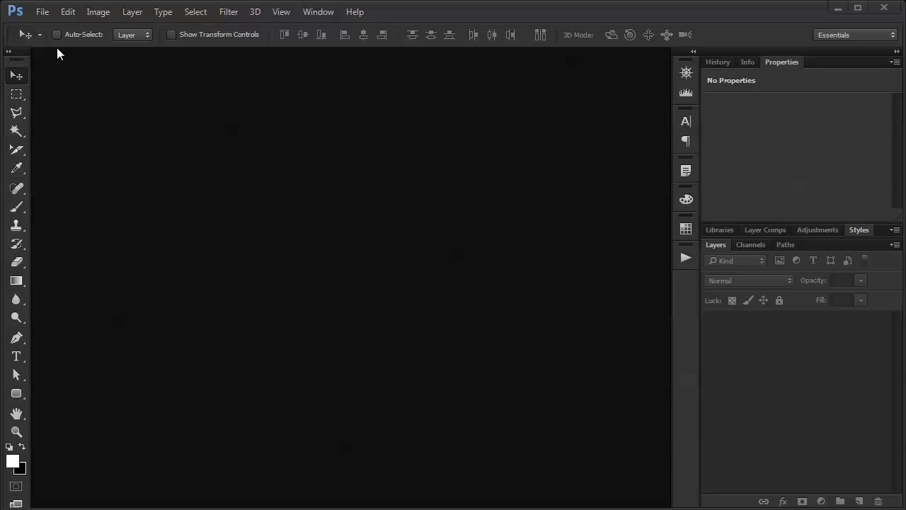
left_click(43, 12)
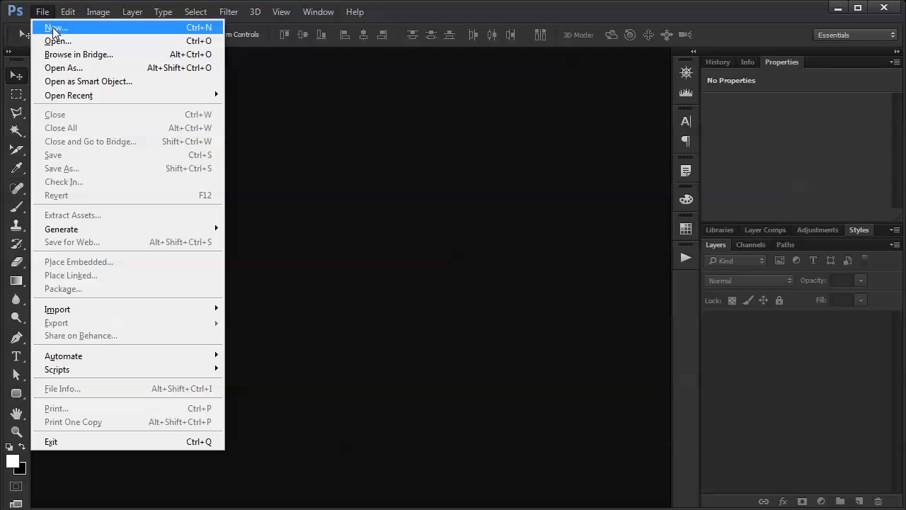
left_click(56, 27)
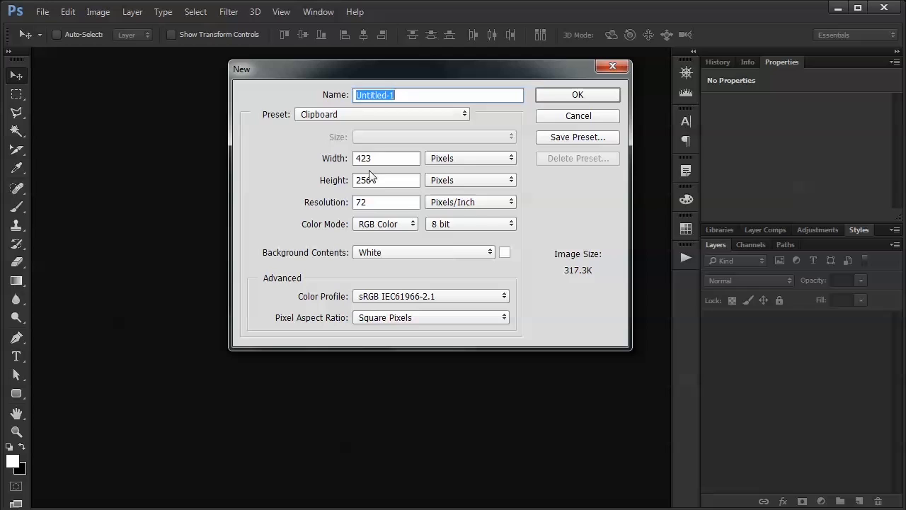
left_click(387, 159)
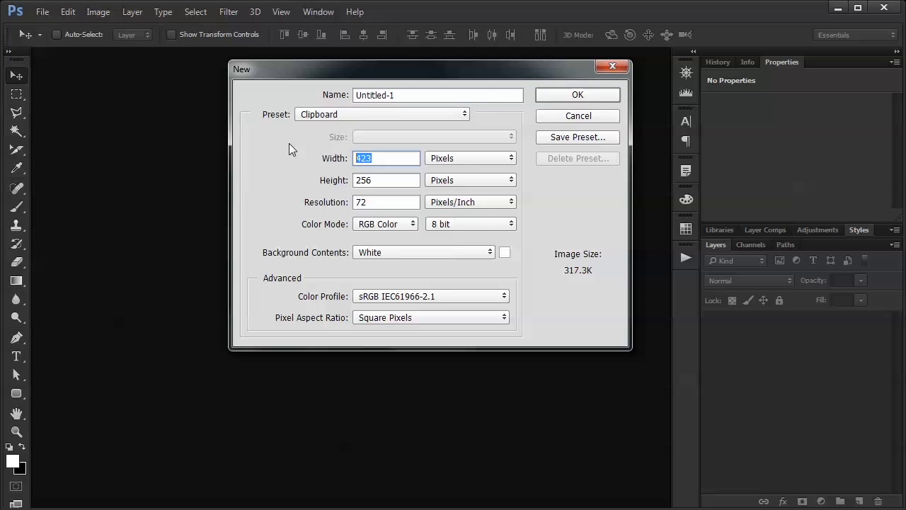
type("640")
left_click(385, 179)
type("480")
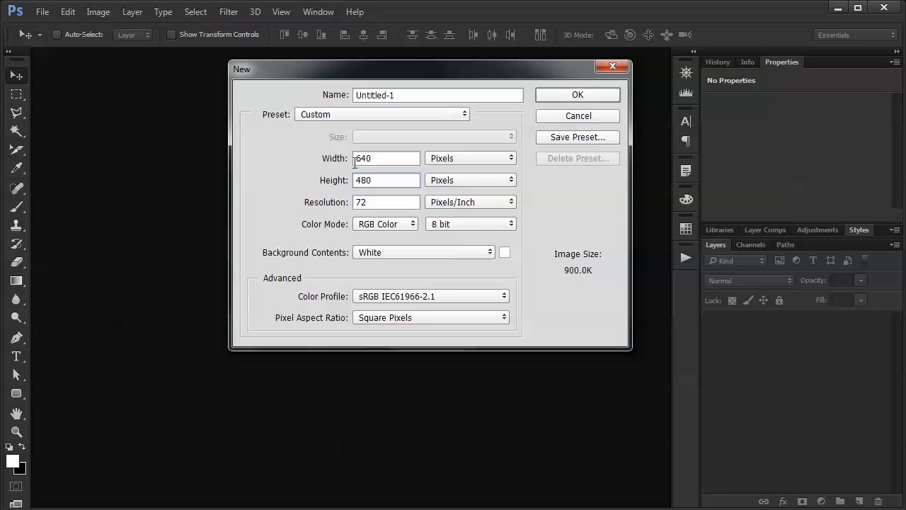
mouse_move(552, 187)
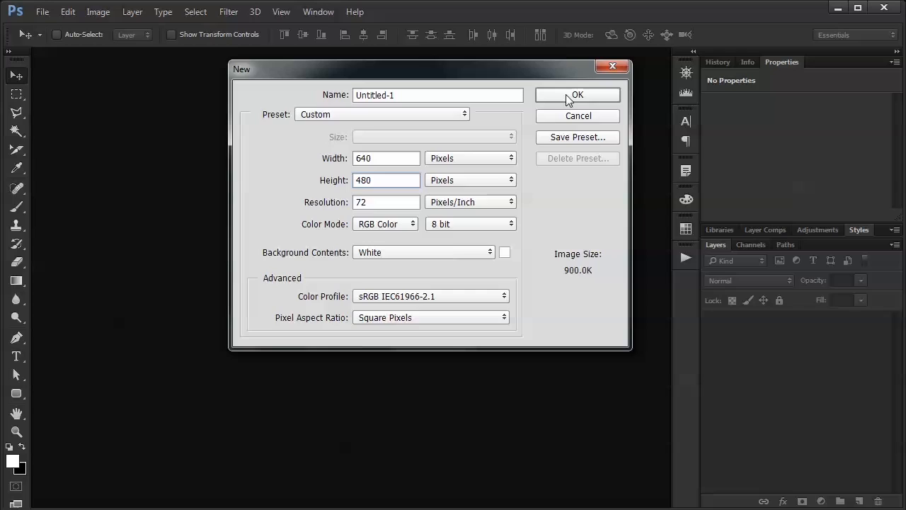
left_click(577, 93)
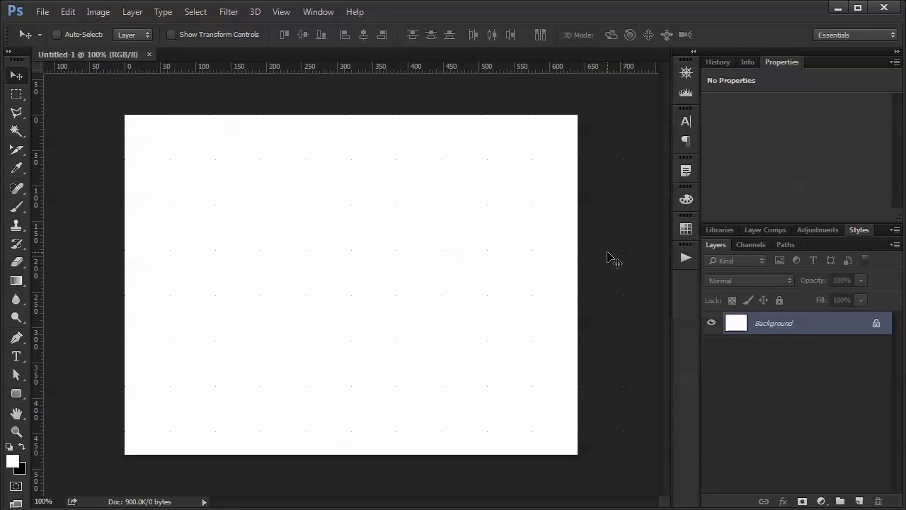
mouse_move(590, 306)
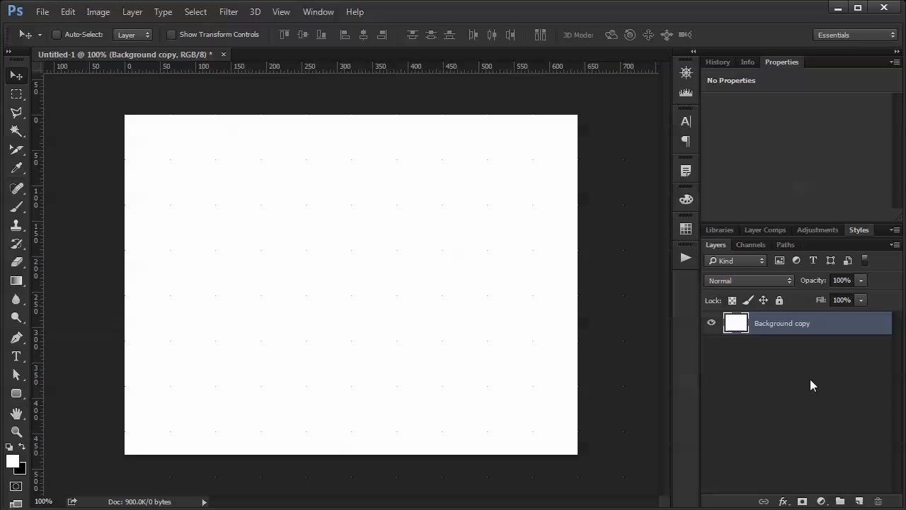
- Rename the Background copy layer to 'bg'
double_click(782, 323)
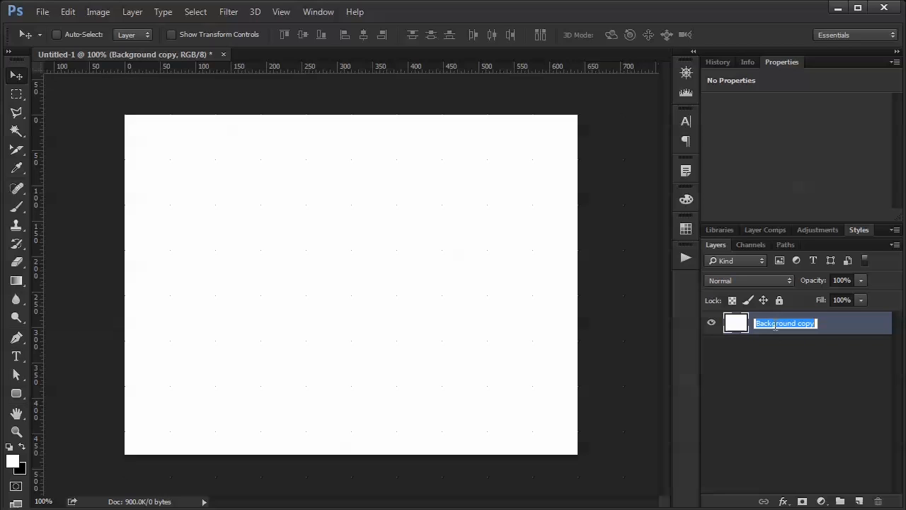
type("bg")
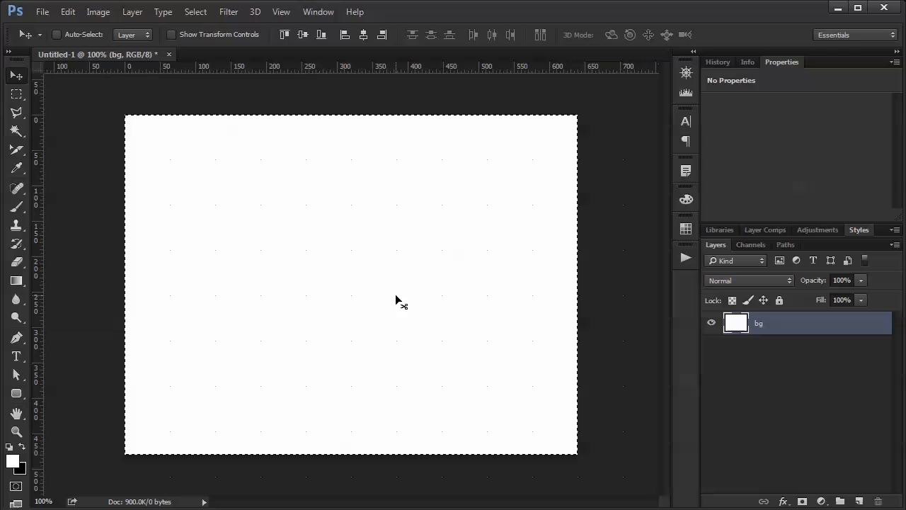
mouse_move(230, 354)
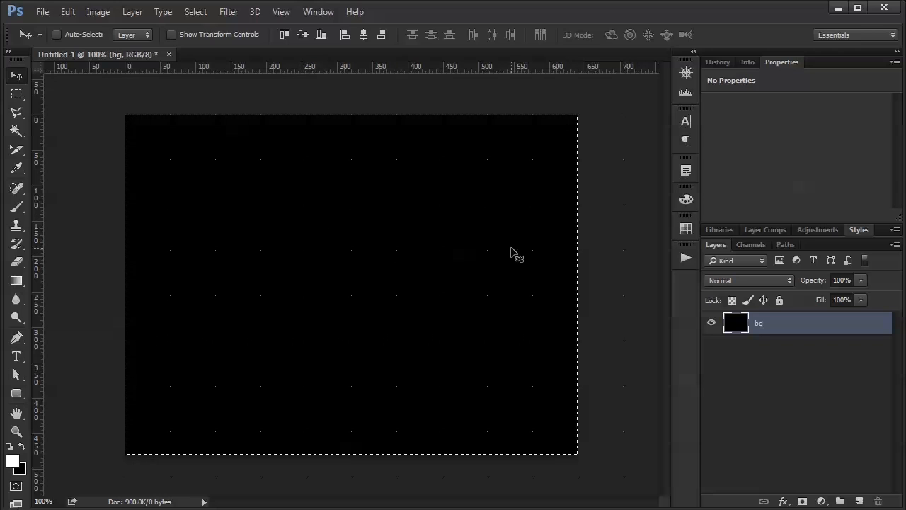
mouse_move(323, 293)
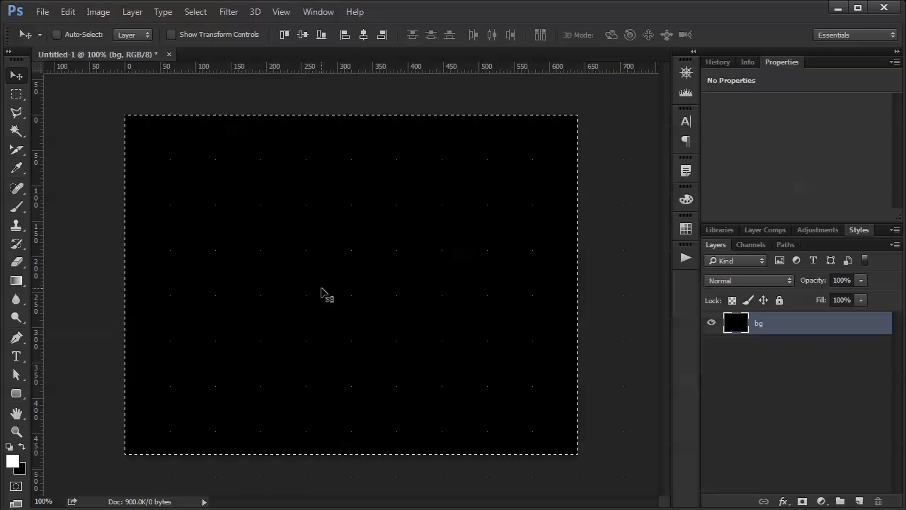
mouse_move(352, 293)
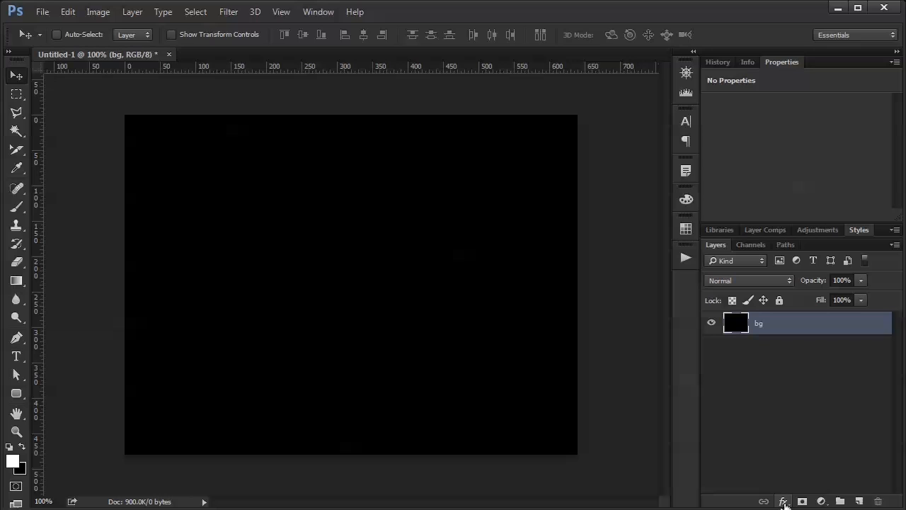
- Add a Gradient Overlay to the bg layer, set Style to Radial, and browse the gradient presets
left_click(783, 502)
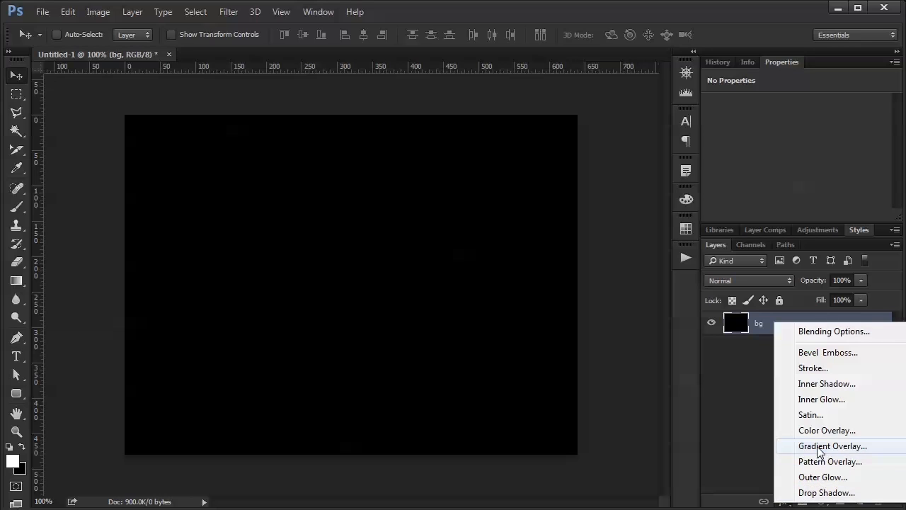
left_click(832, 444)
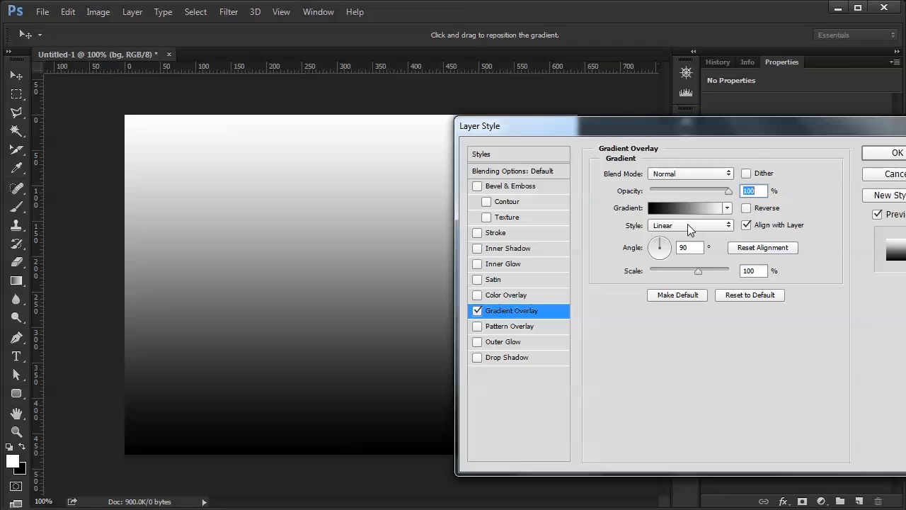
left_click(691, 224)
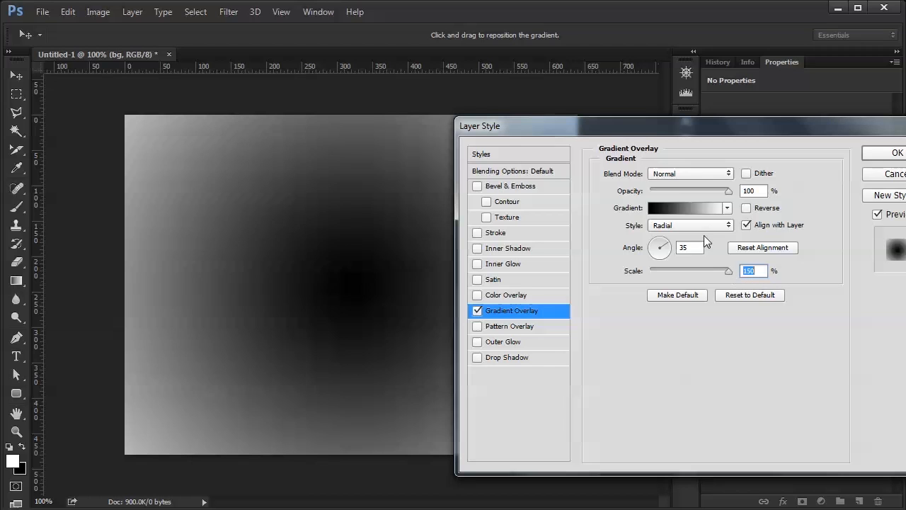
left_click(727, 207)
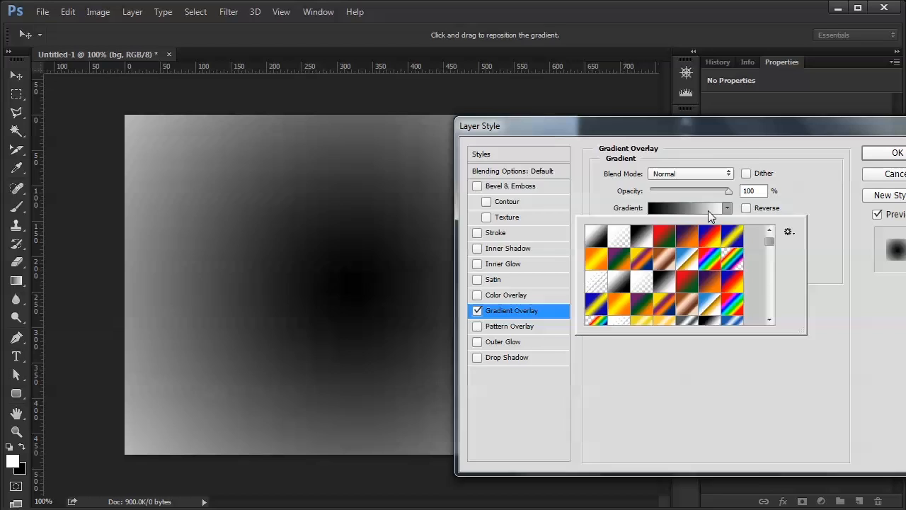
- Edit the gradient's colour stops to dark grey and near-black in the Gradient Editor
left_click(686, 206)
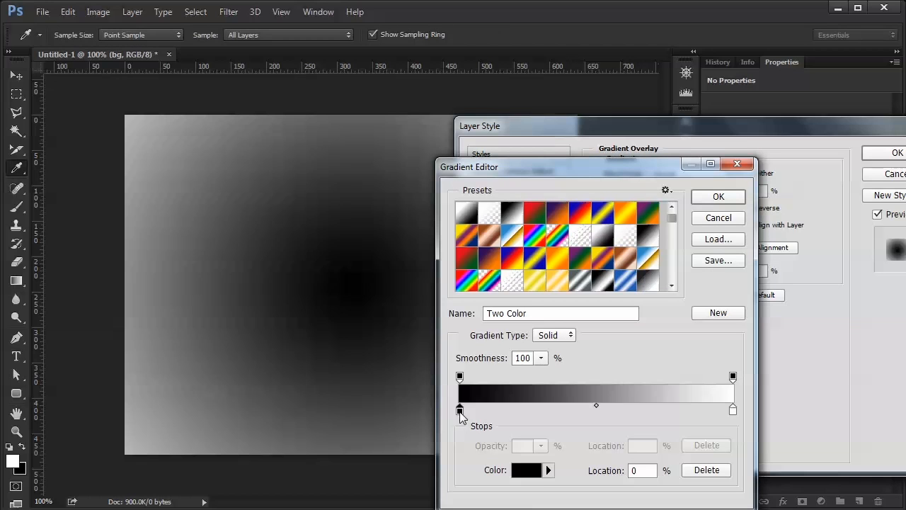
left_click(527, 470)
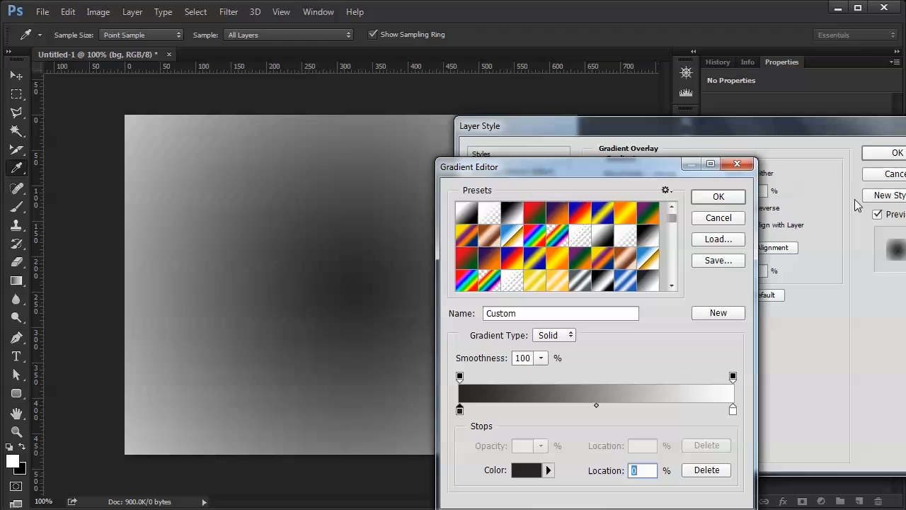
left_click(733, 409)
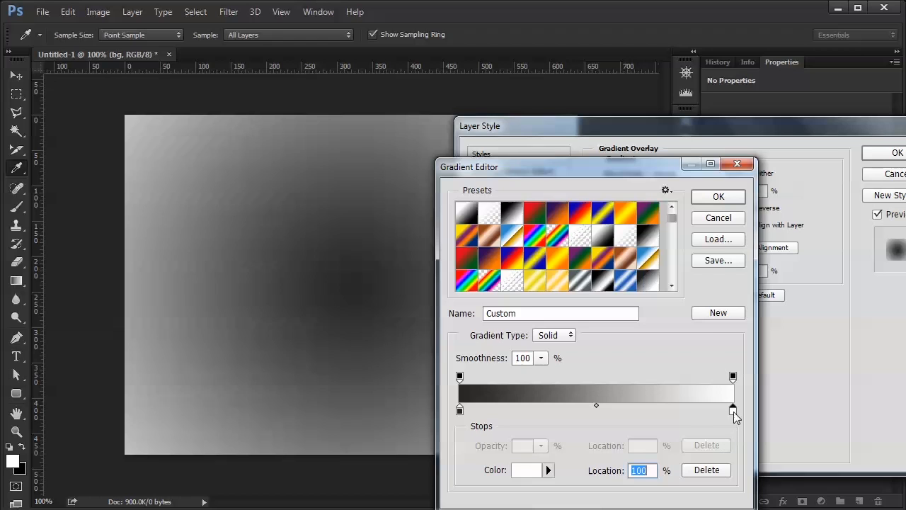
left_click(527, 470)
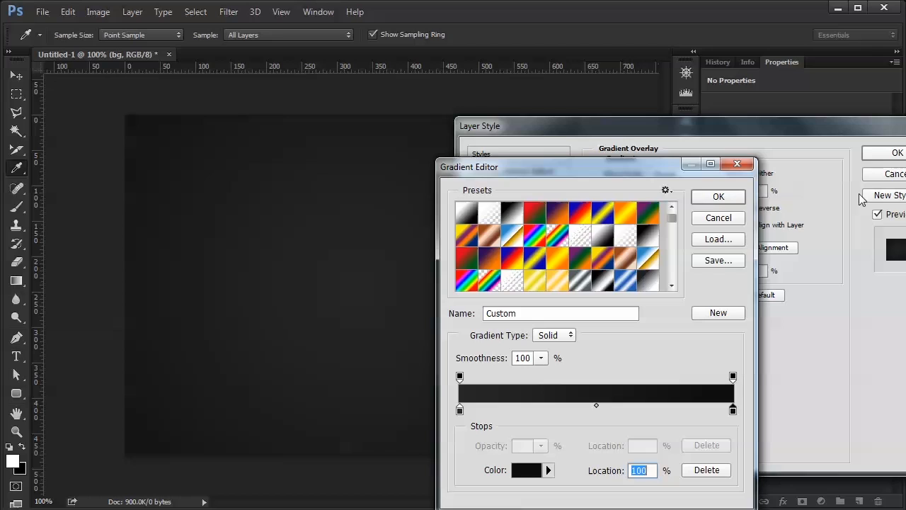
left_click(718, 197)
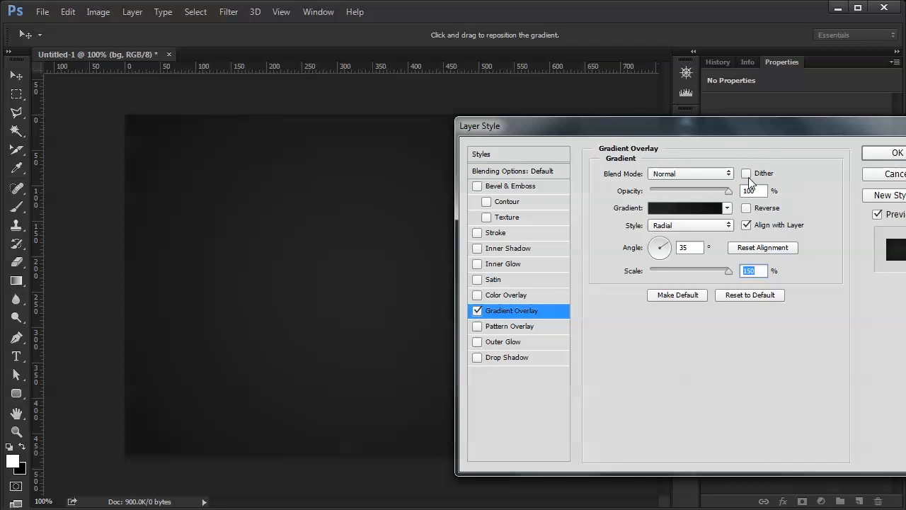
- Enable Dither for the gradient overlay, keeping Scale at 150%
left_click(746, 173)
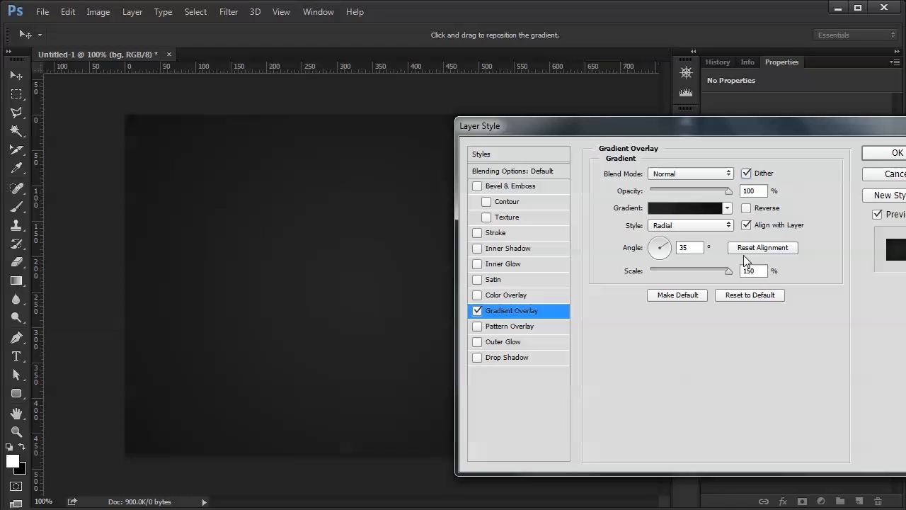
mouse_move(630, 312)
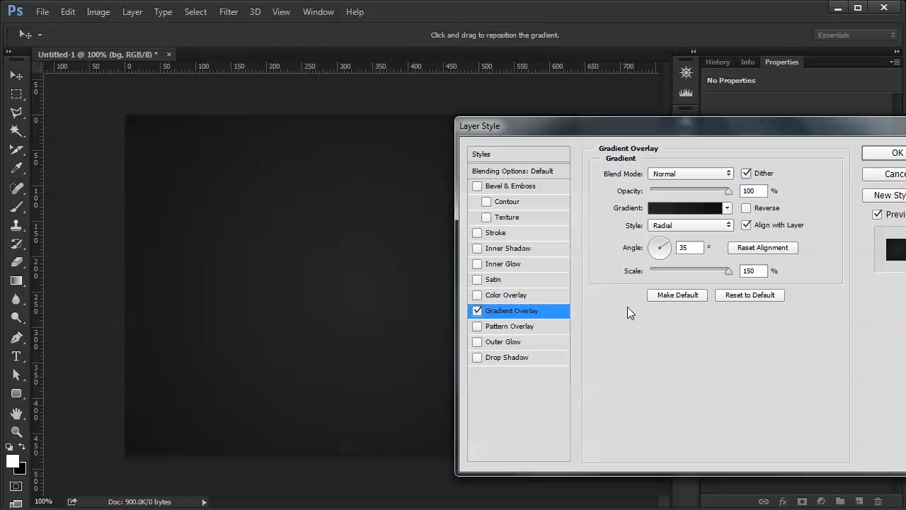
mouse_move(592, 254)
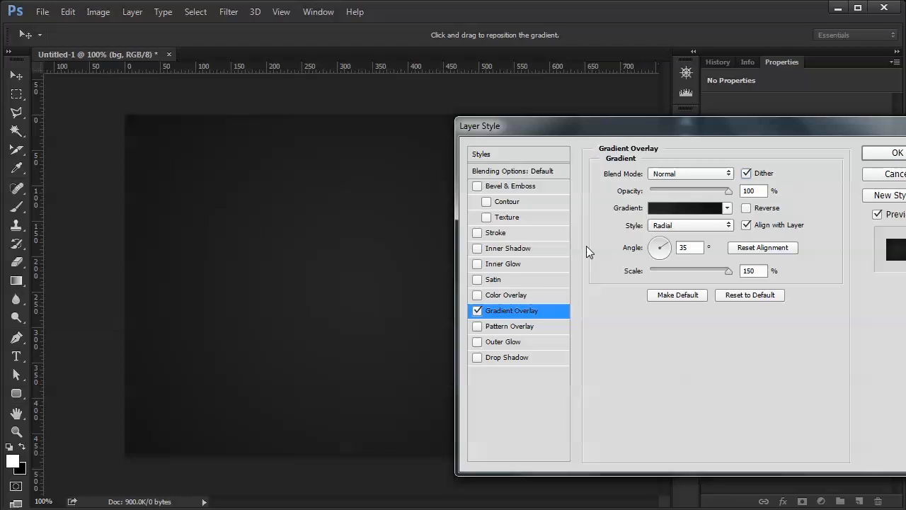
mouse_move(725, 204)
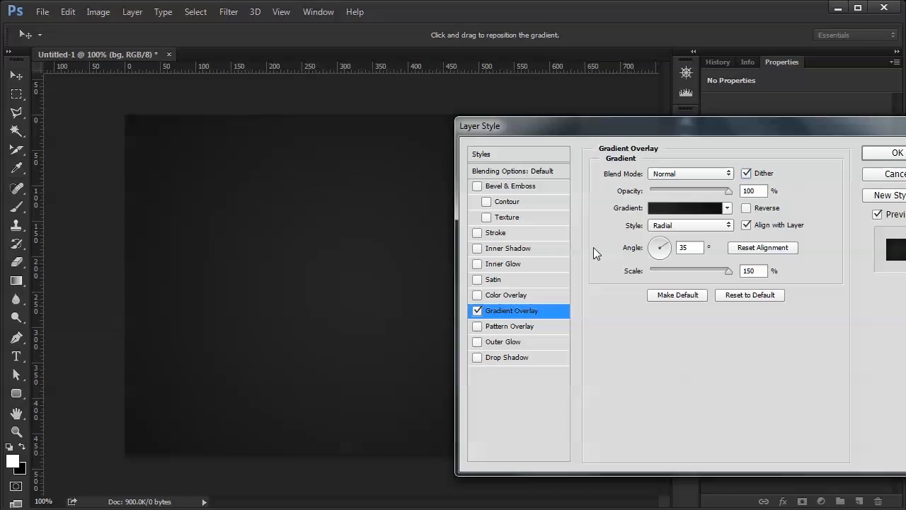
mouse_move(507, 246)
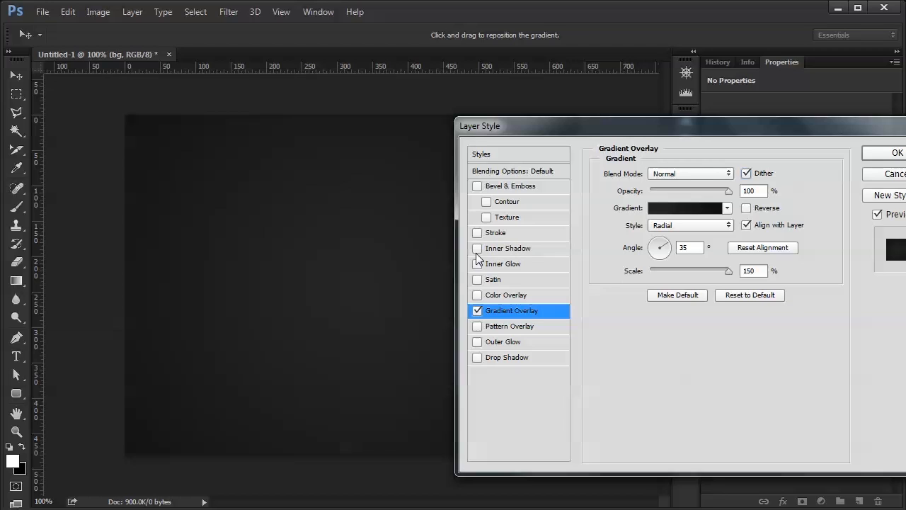
- Add a white Inner Glow with Noise 100%, Opacity 2%, Blend Mode Normal, and apply the layer style
left_click(507, 264)
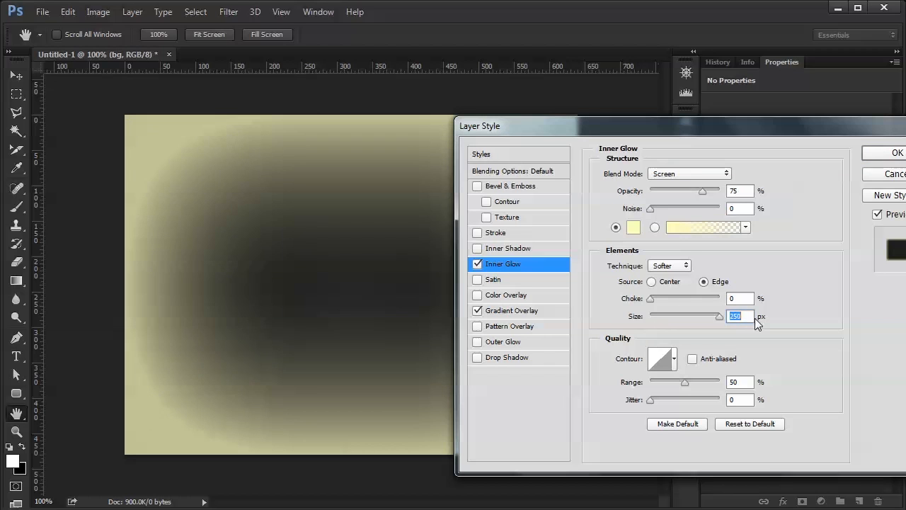
type("100")
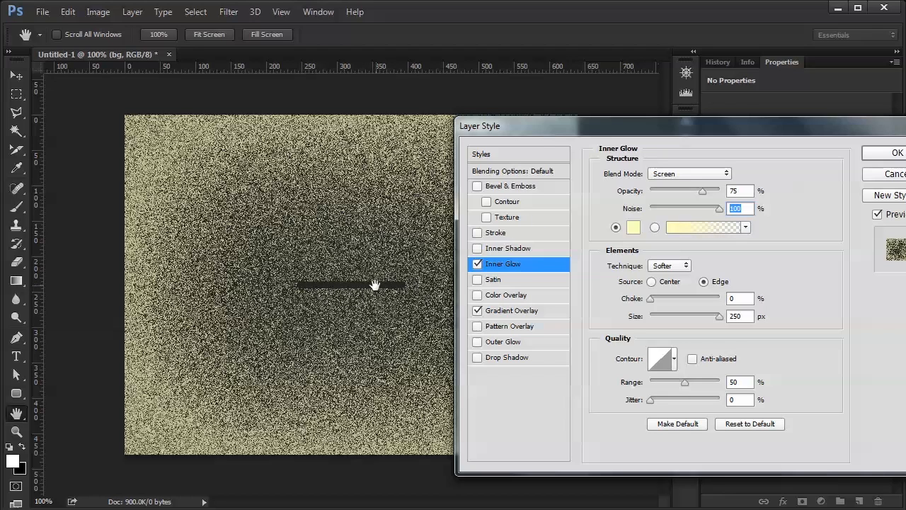
mouse_move(626, 248)
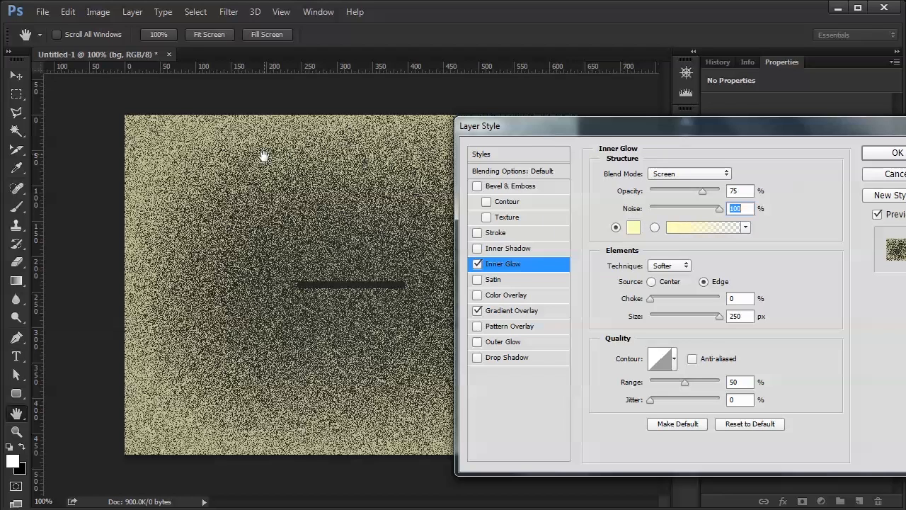
mouse_move(347, 230)
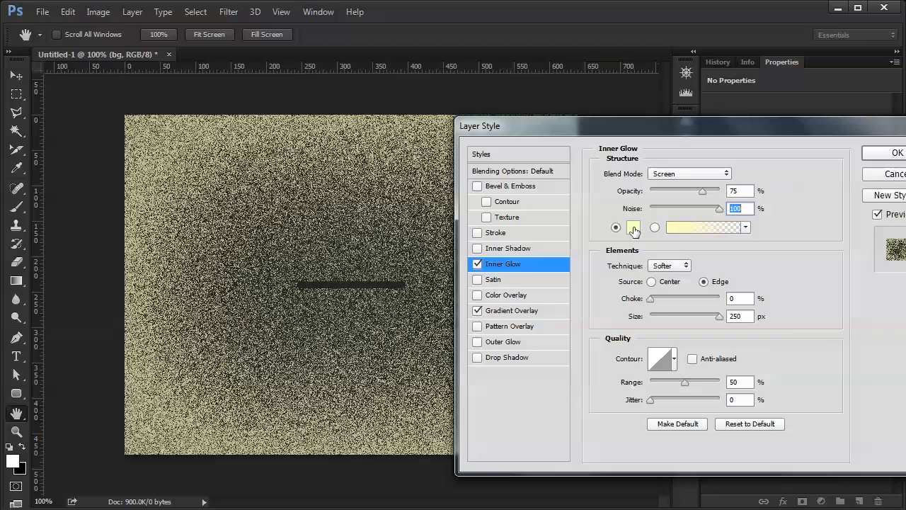
left_click(635, 227)
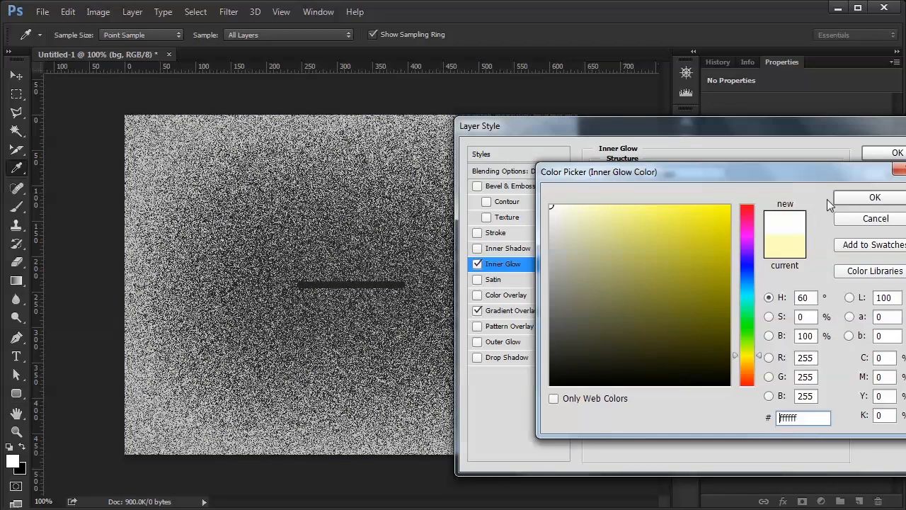
left_click(875, 197)
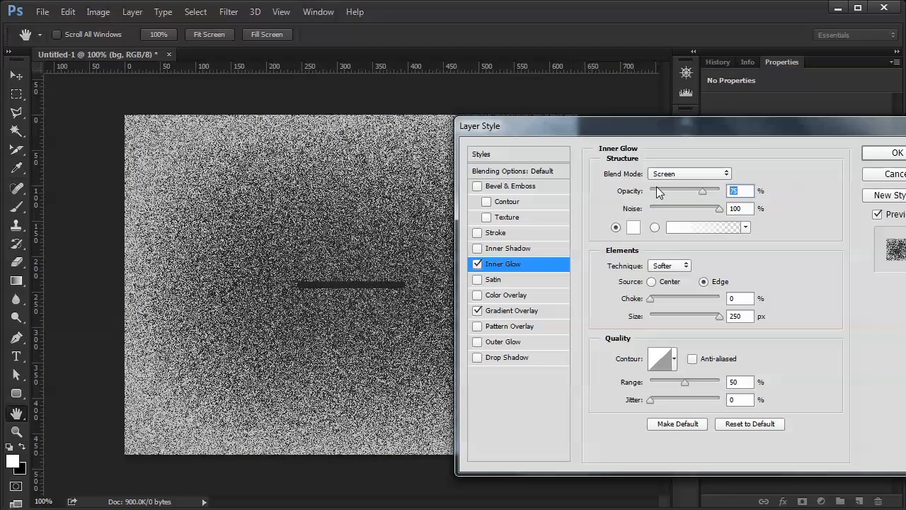
left_click_drag(702, 190, 651, 190)
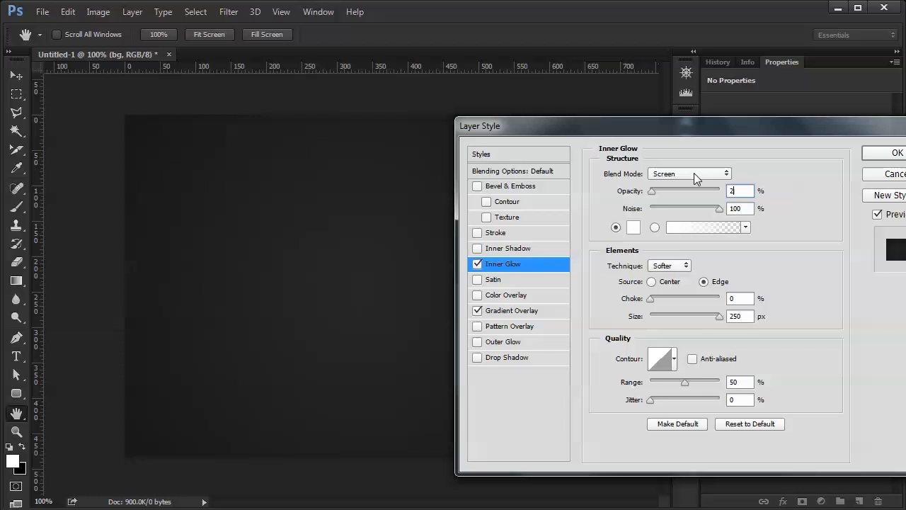
left_click(688, 173)
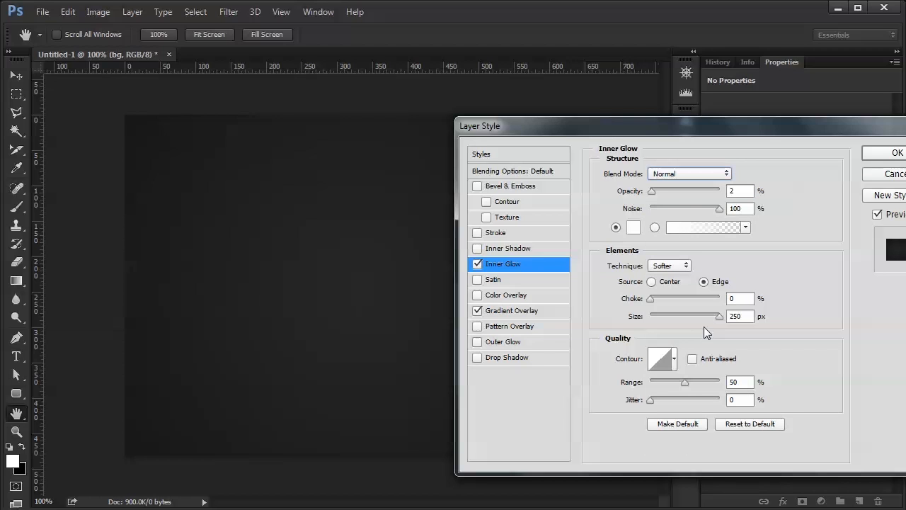
mouse_move(354, 255)
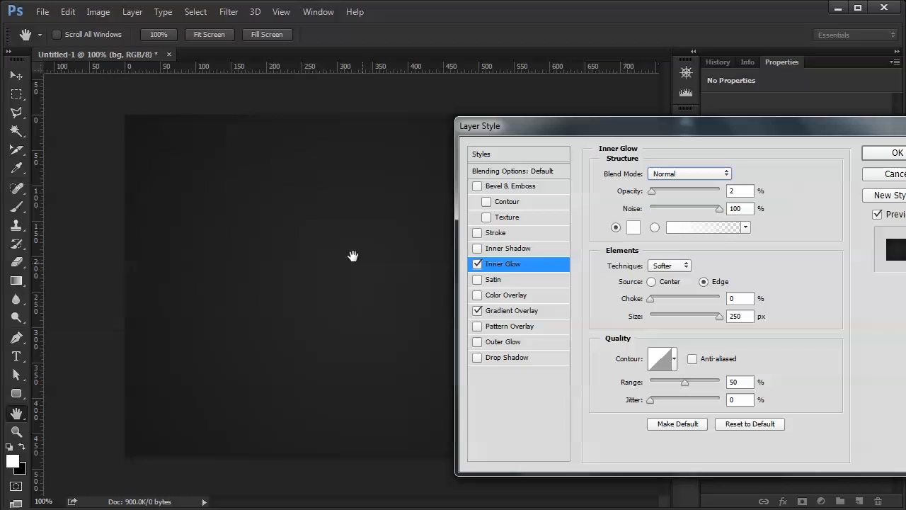
mouse_move(235, 195)
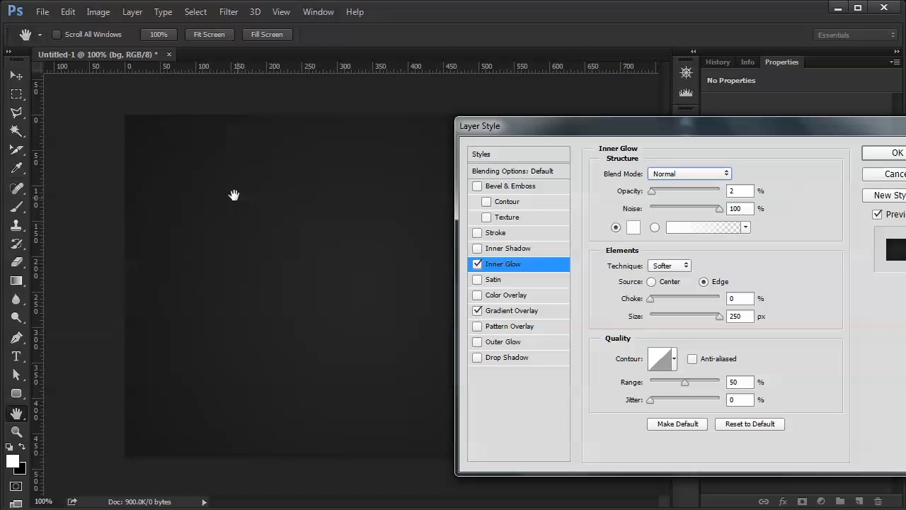
mouse_move(393, 260)
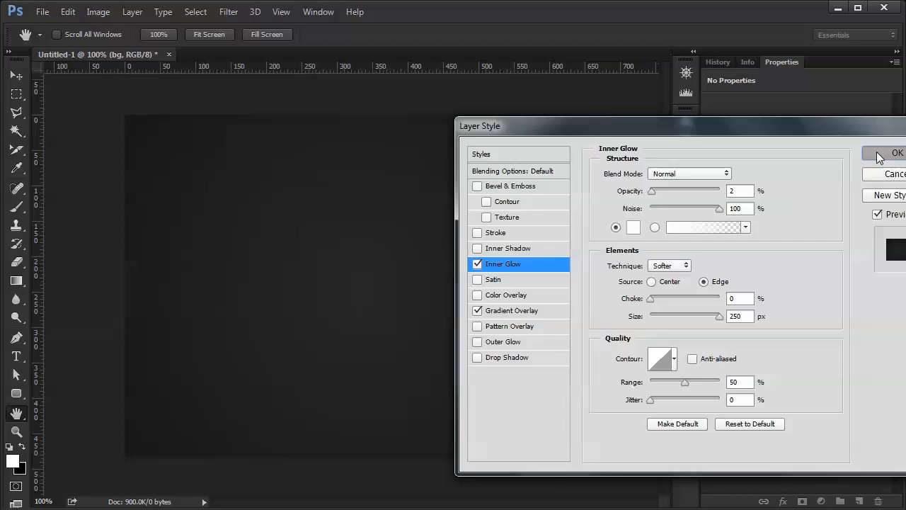
left_click(898, 153)
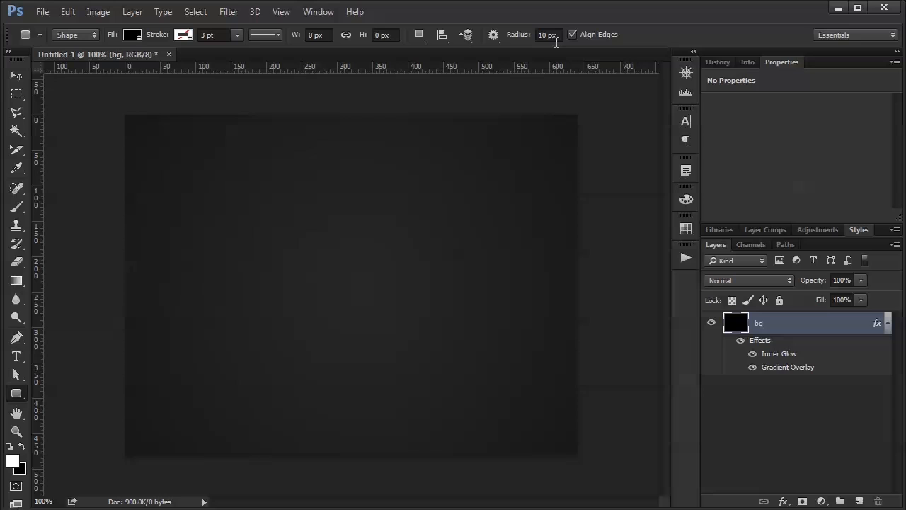
- Set the Rounded Rectangle radius to 50 px and draw a 327 by 10 px bar mid-canvas
triple_click(546, 34)
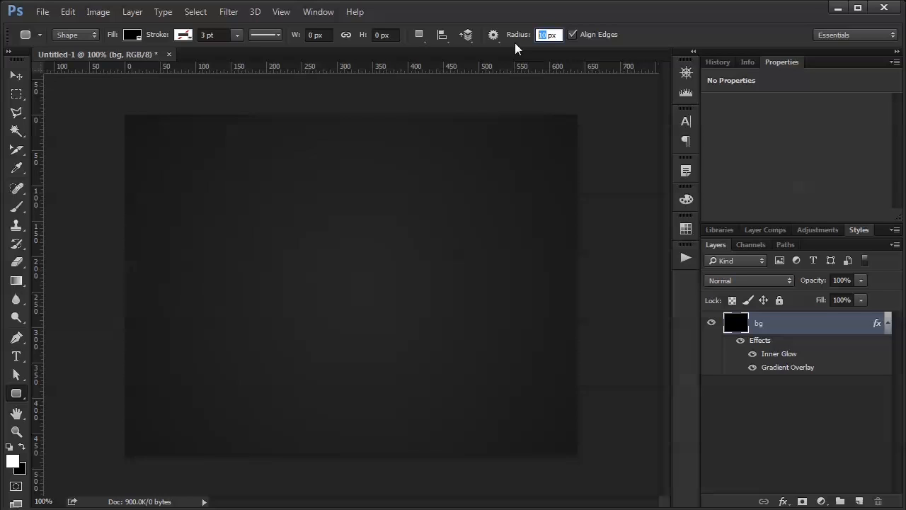
type("50")
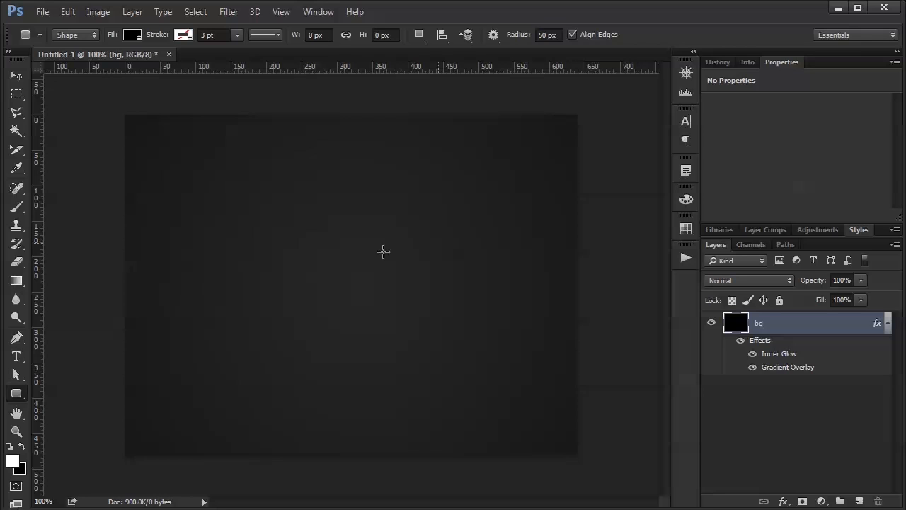
mouse_move(322, 274)
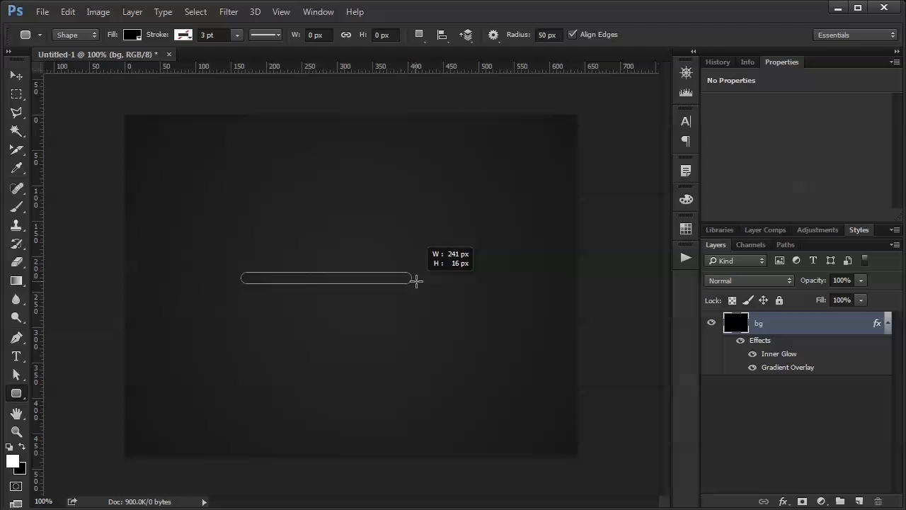
left_click_drag(416, 281, 466, 277)
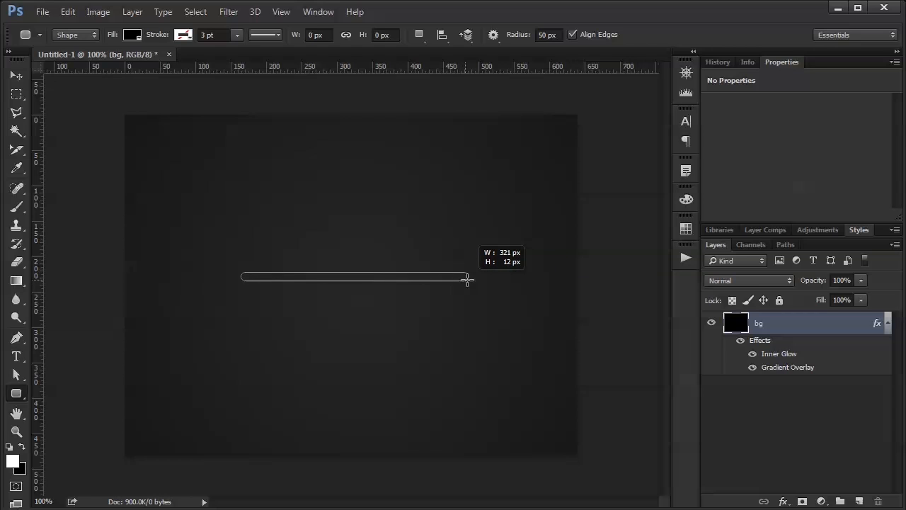
left_click_drag(466, 276, 473, 278)
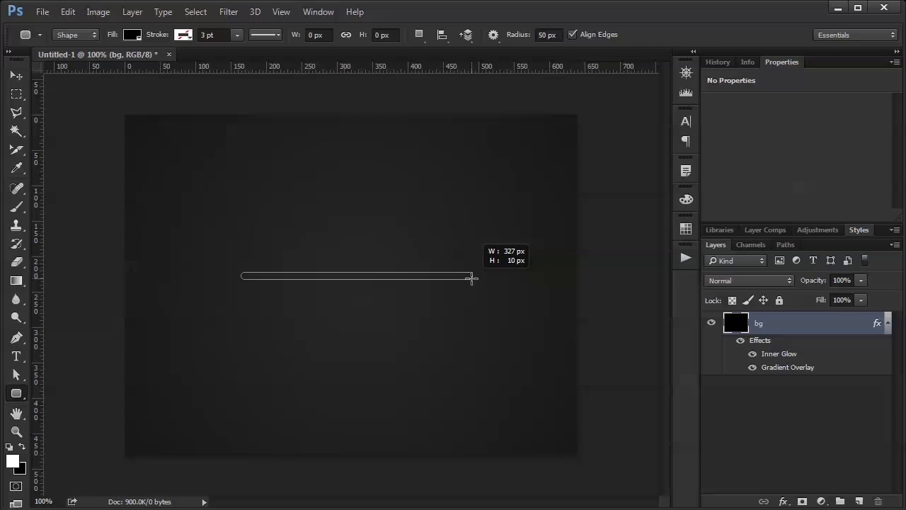
left_click_drag(243, 275, 470, 276)
type("slot emply")
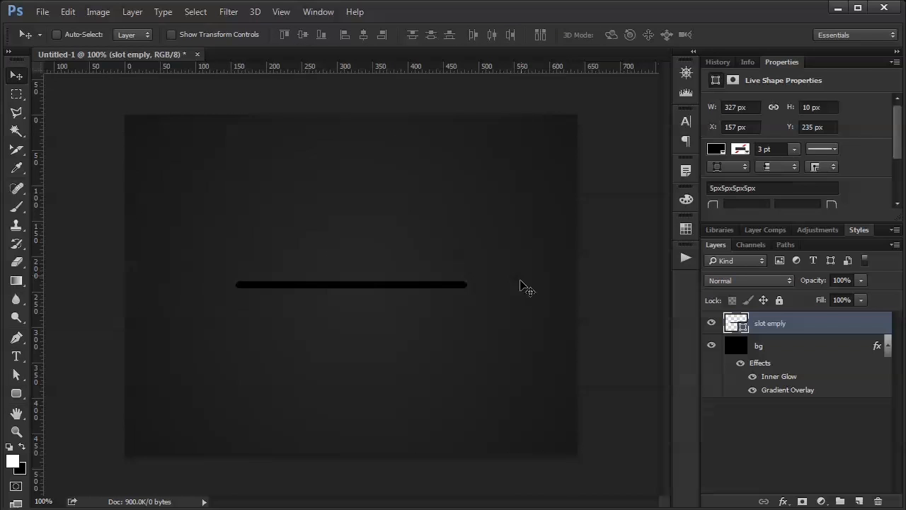
- Give the slot shape a dark grey Color Overlay and enable Inner Shadow
left_click(783, 501)
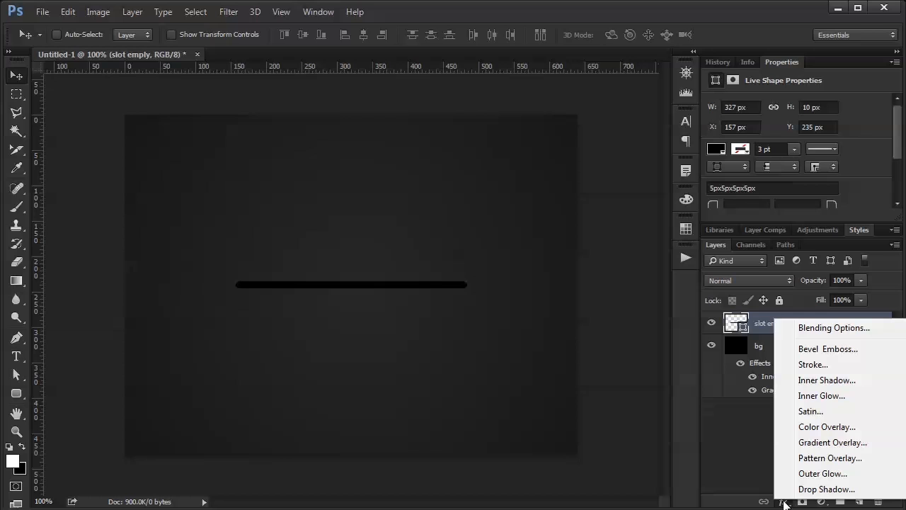
mouse_move(827, 426)
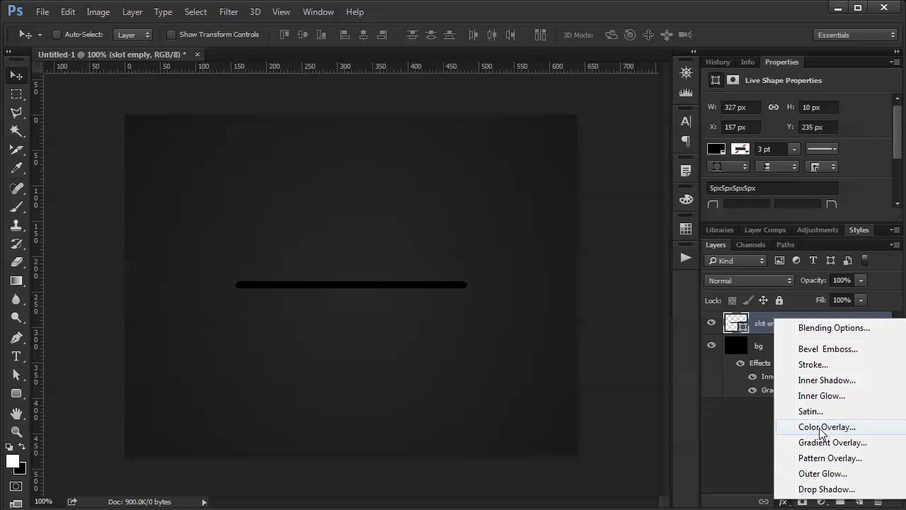
left_click(827, 426)
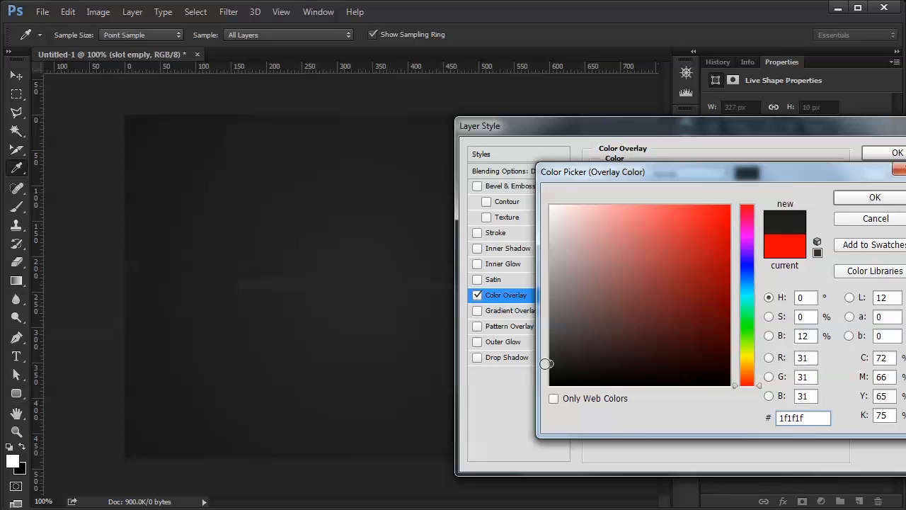
left_click(606, 281)
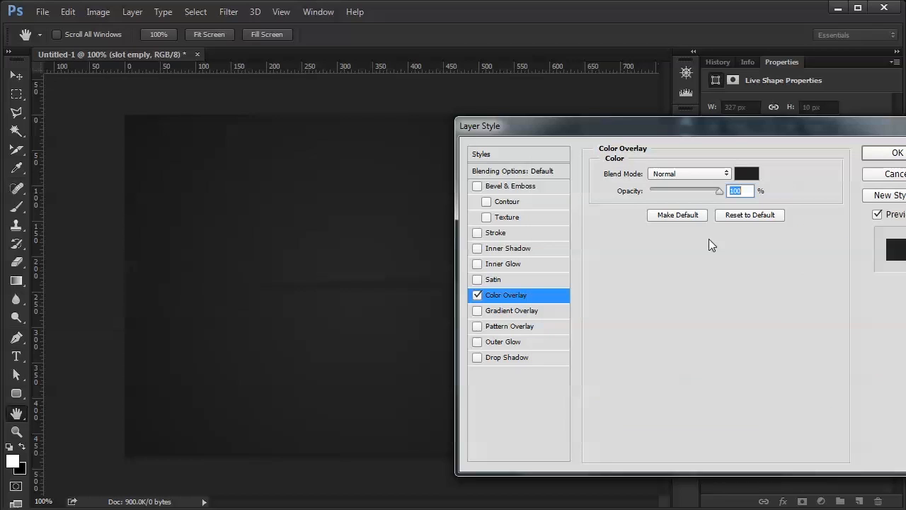
mouse_move(494, 265)
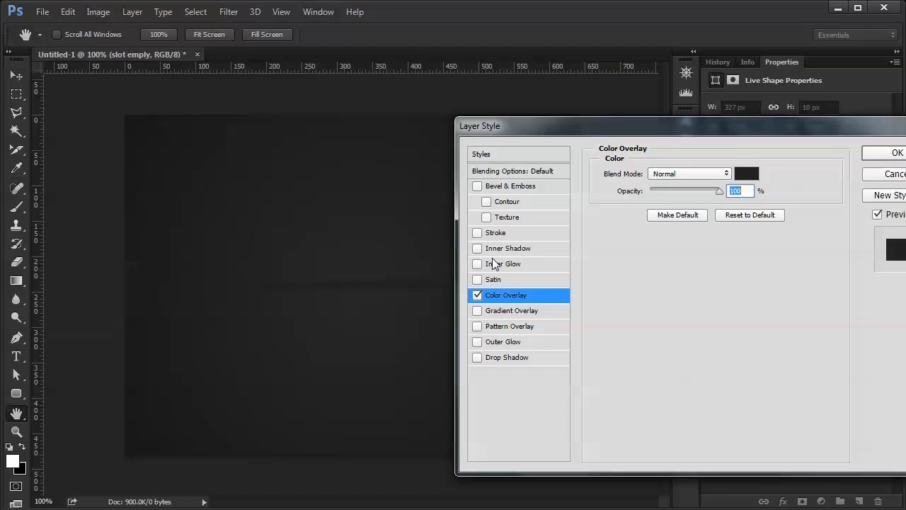
left_click(477, 248)
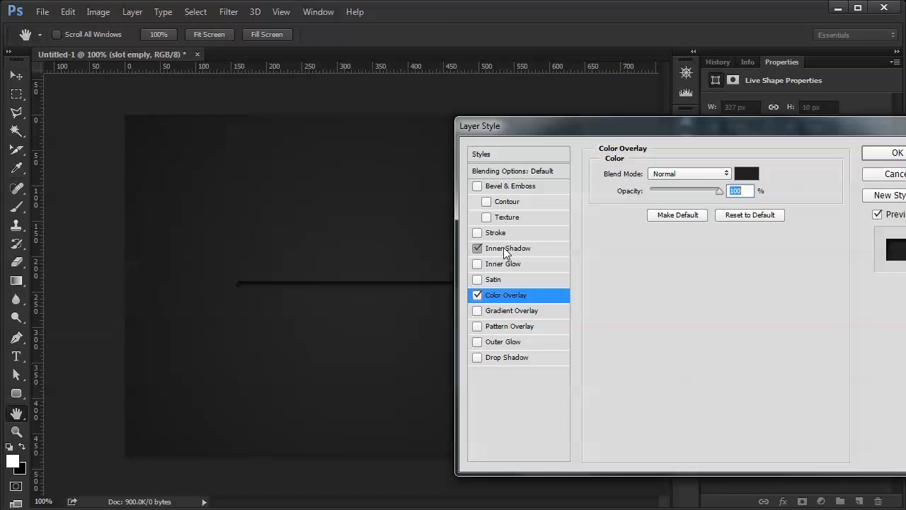
- Set the Inner Shadow angle to 90° with Use Global Light unchecked
left_click(508, 248)
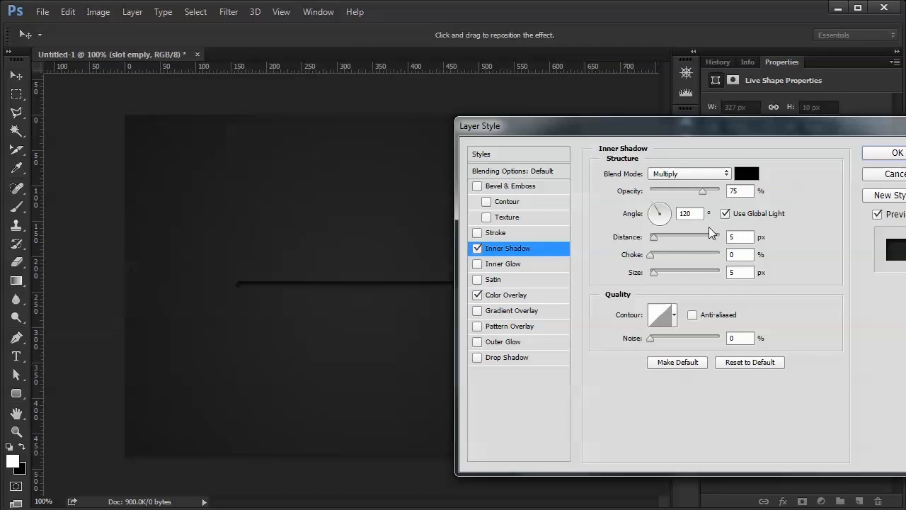
left_click(725, 212)
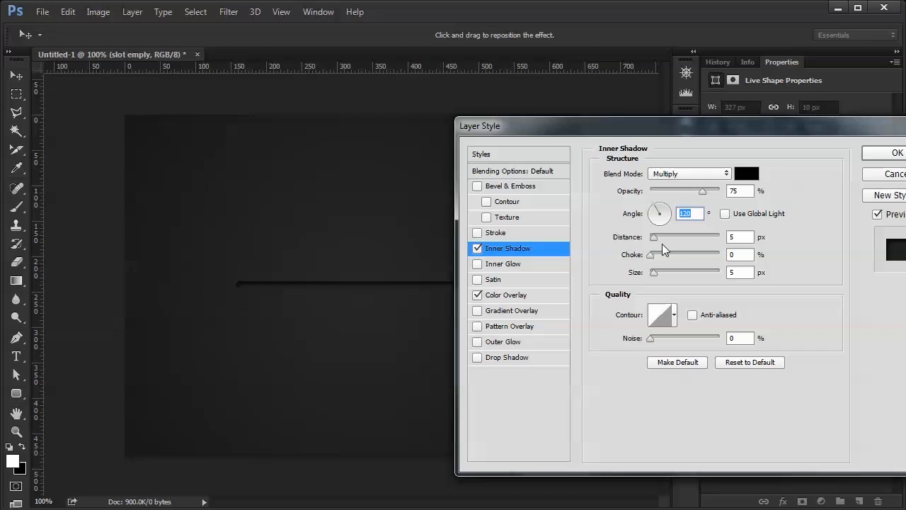
type("90")
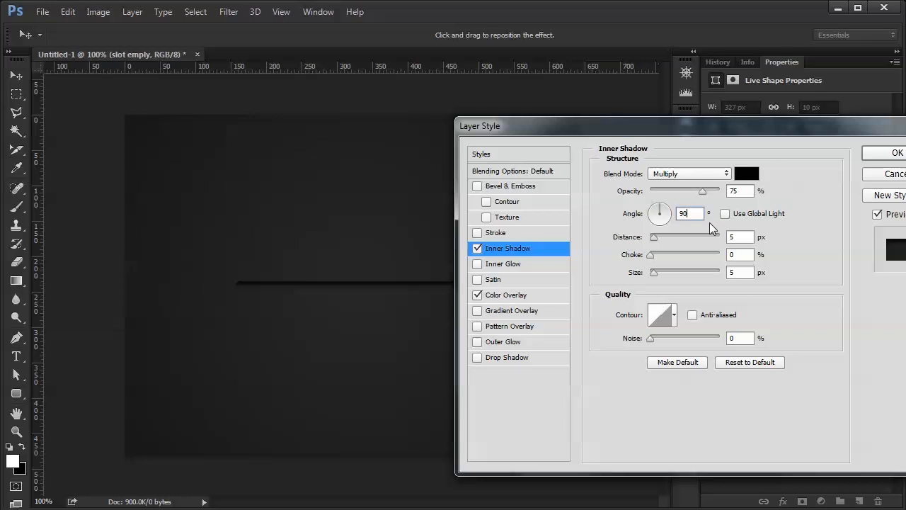
mouse_move(727, 221)
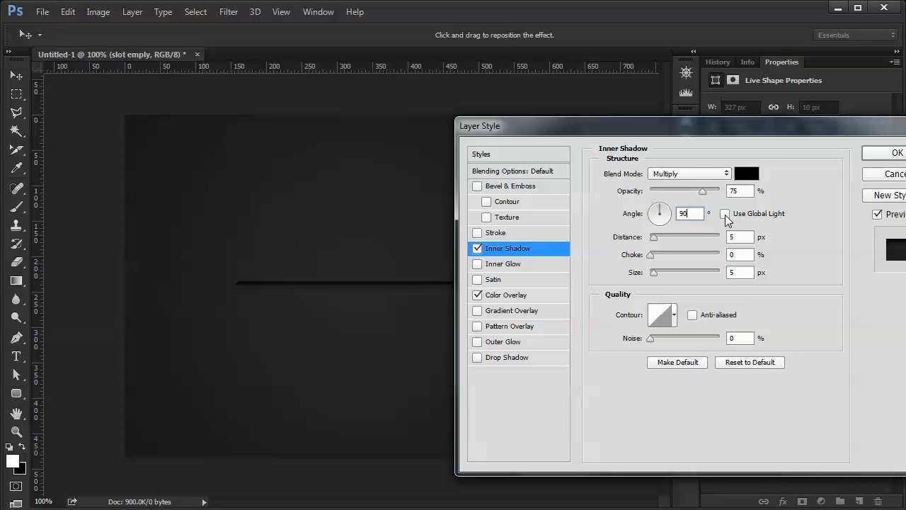
left_click(691, 213)
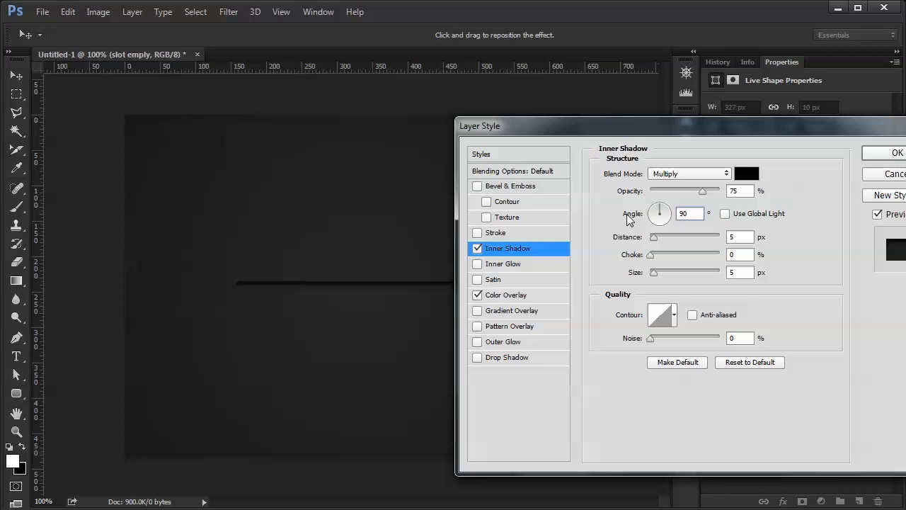
mouse_move(719, 220)
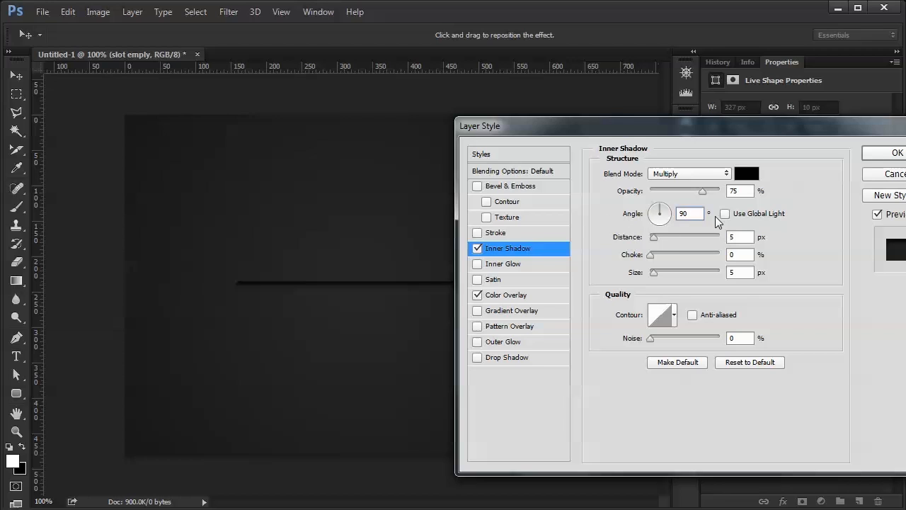
- Adjust the Inner Shadow distance and set its Size to 4 px
left_click(688, 213)
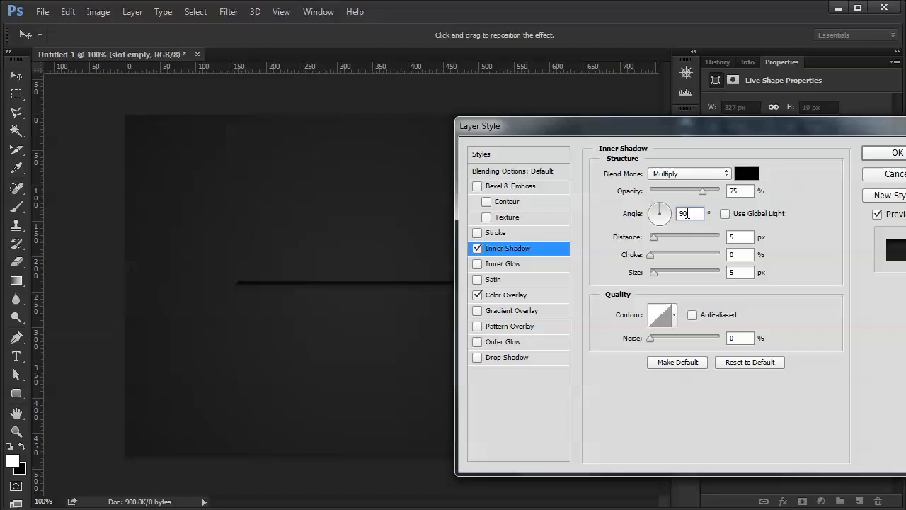
left_click(739, 236)
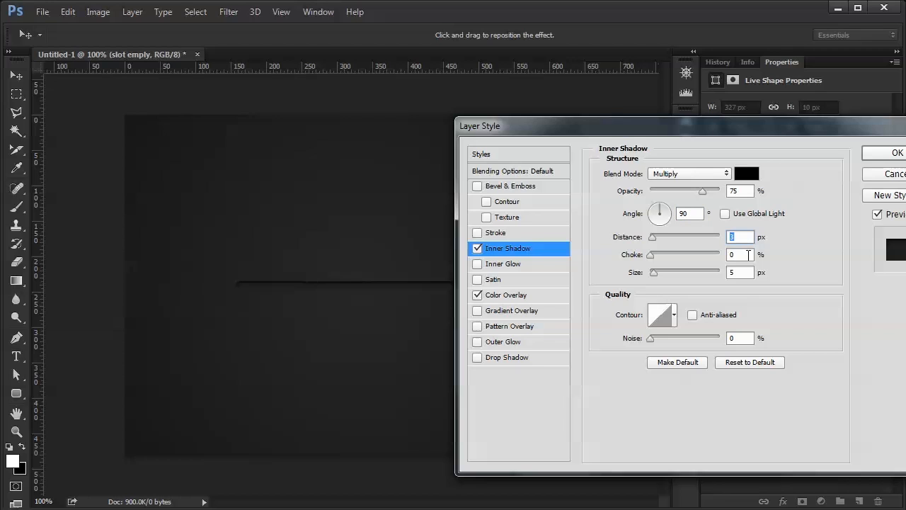
left_click(739, 272)
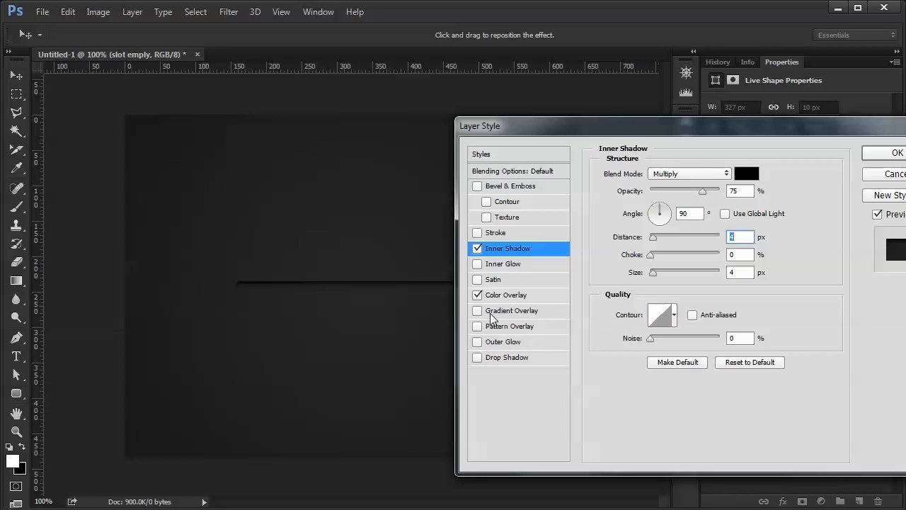
left_click(508, 295)
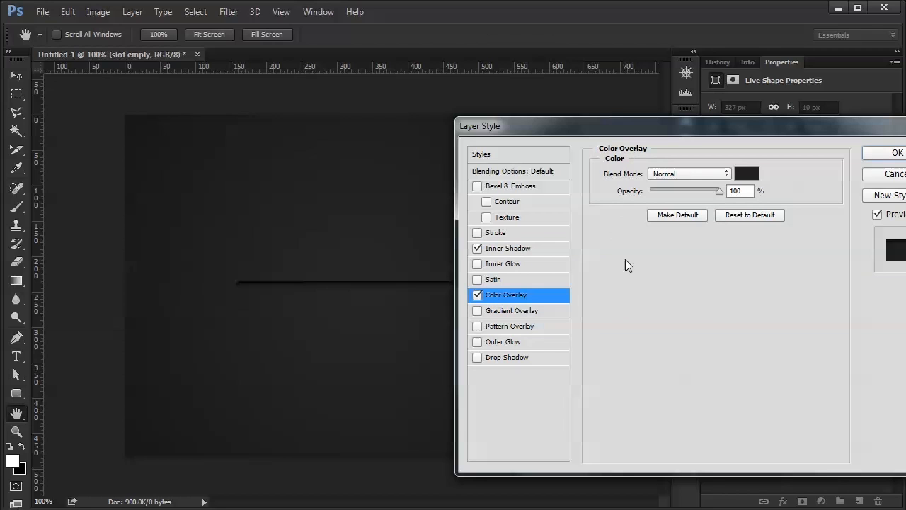
- Set the slot's Color Overlay to hex 1c1c1c and confirm
left_click(744, 173)
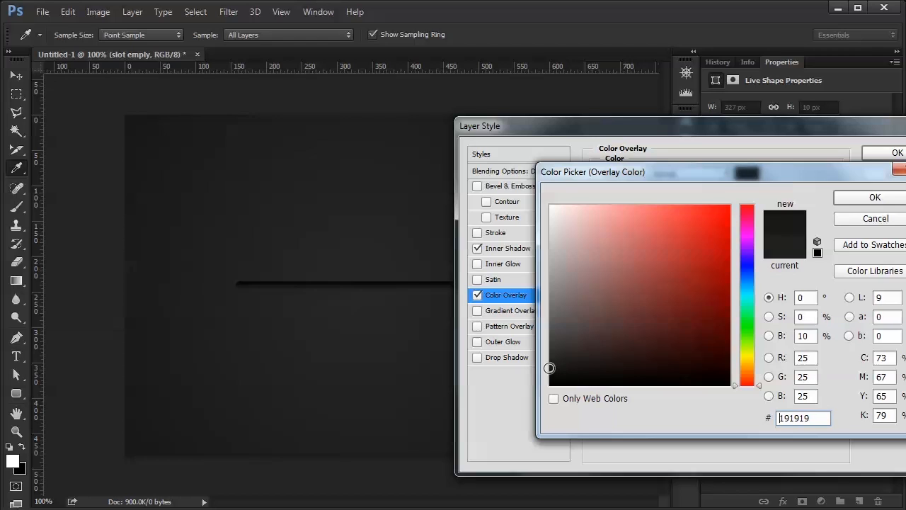
left_click(558, 368)
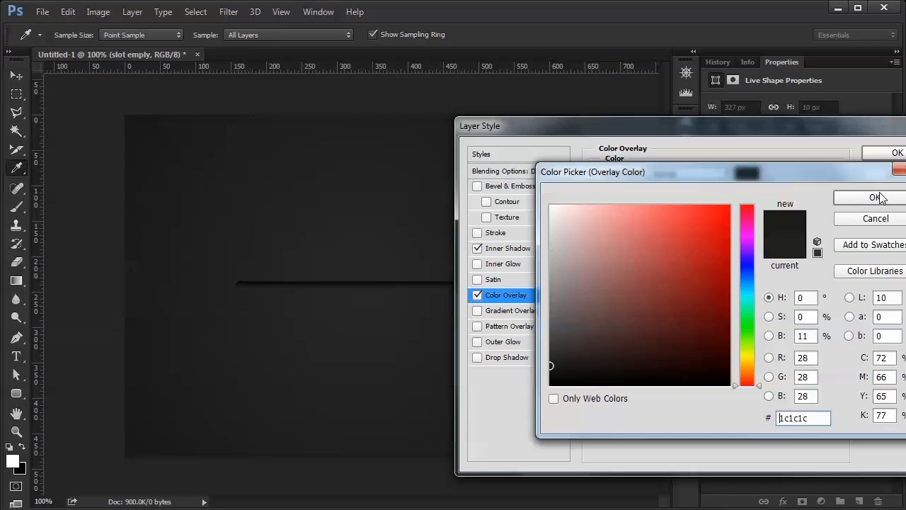
left_click(880, 196)
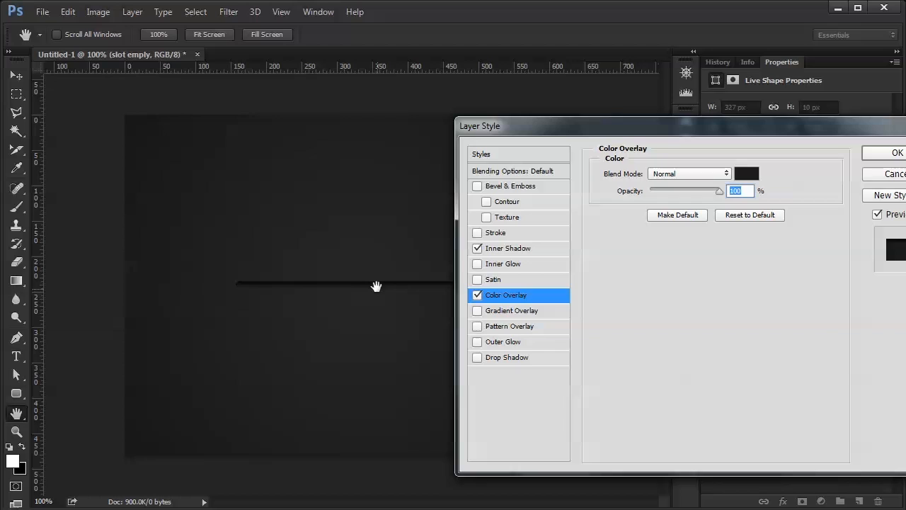
mouse_move(361, 283)
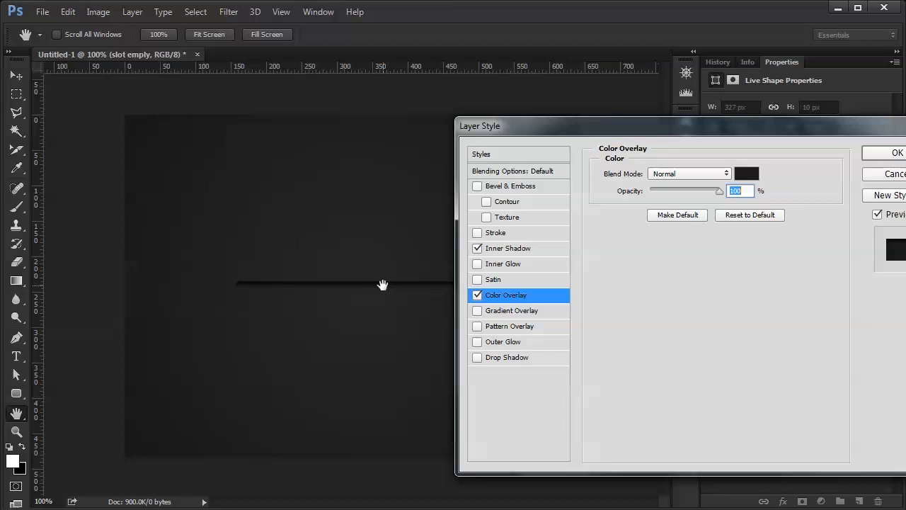
mouse_move(380, 285)
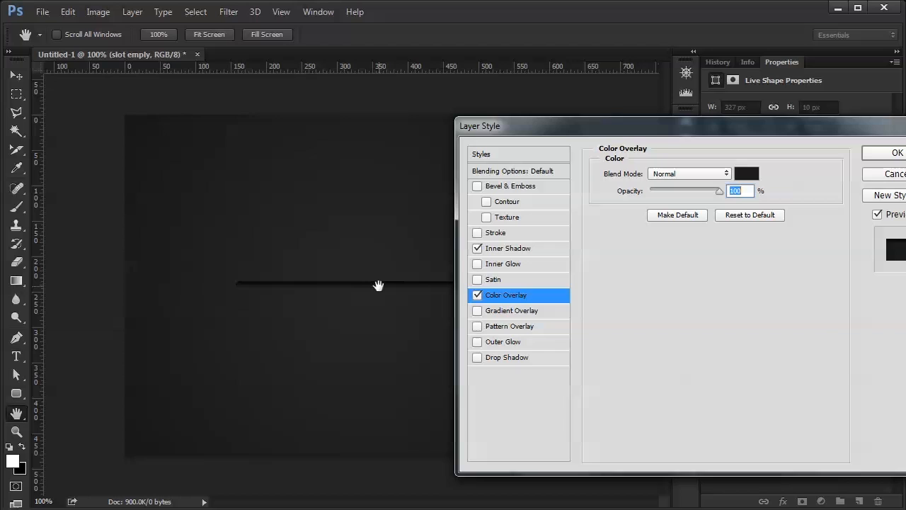
mouse_move(385, 286)
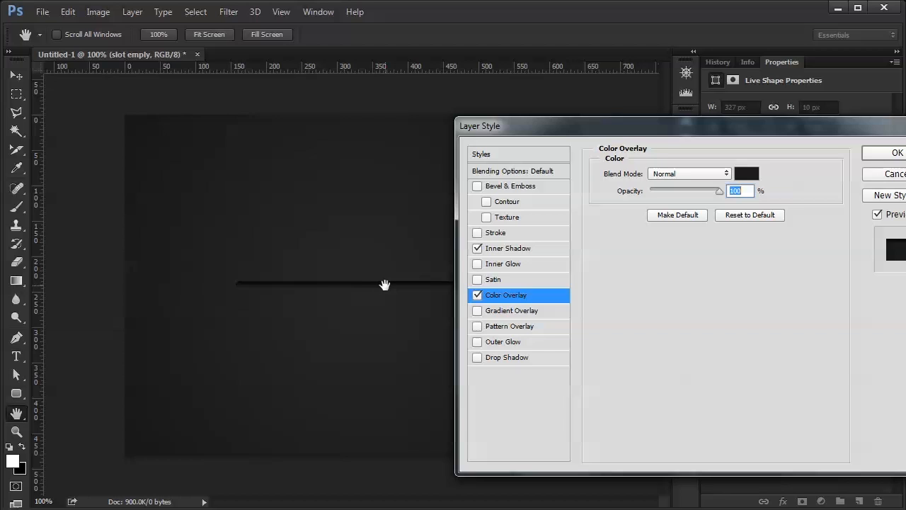
mouse_move(388, 285)
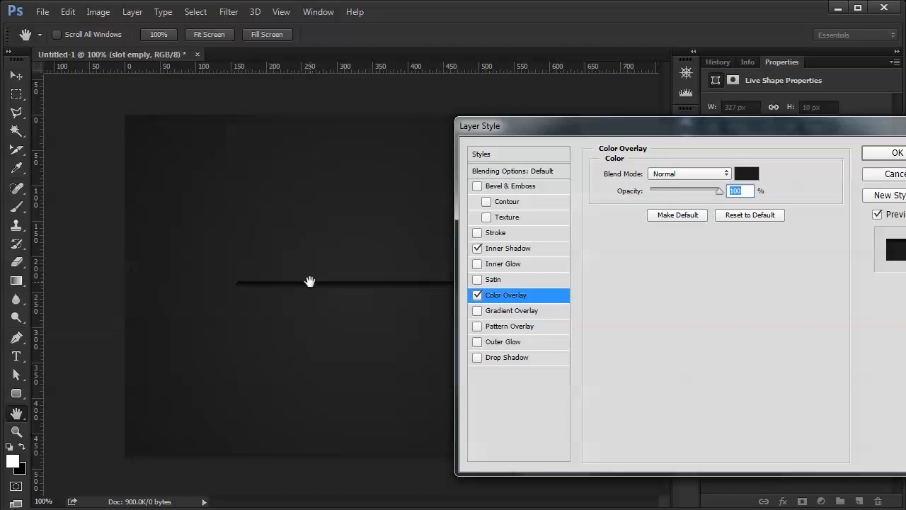
mouse_move(306, 283)
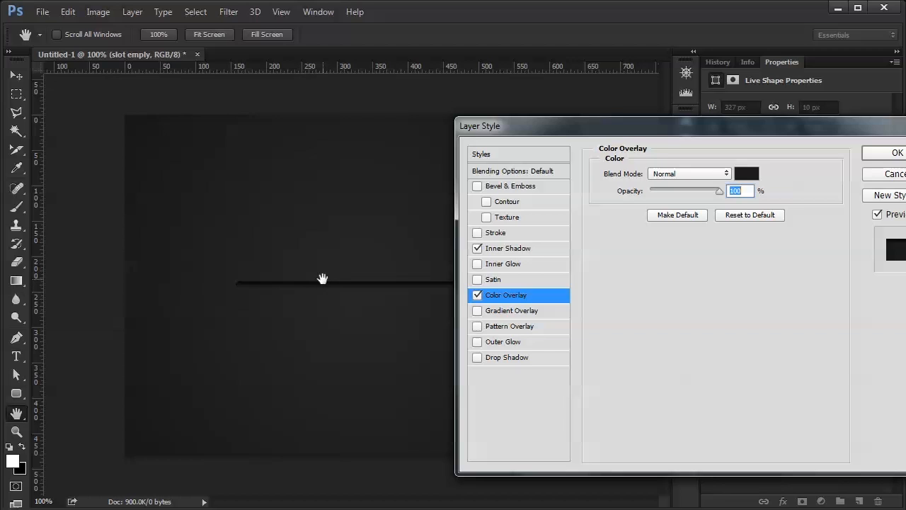
mouse_move(419, 289)
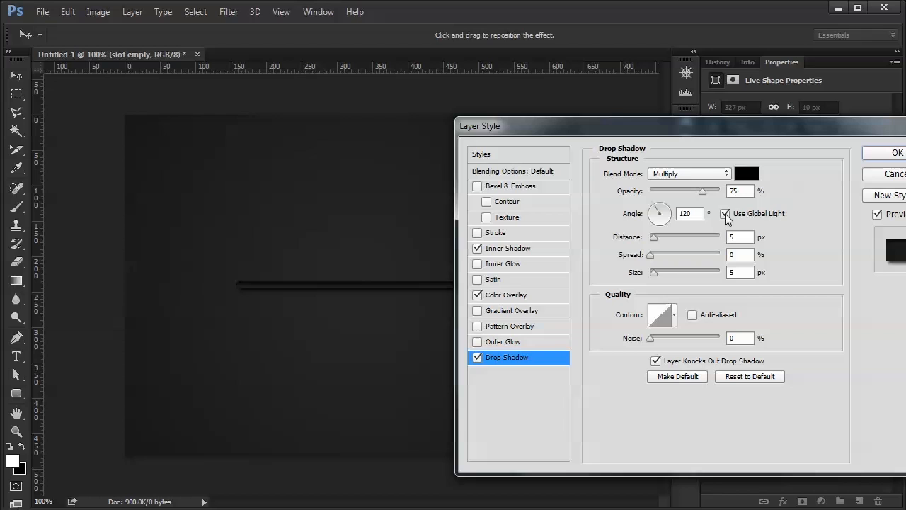
- Add a white 1 px Normal-mode drop shadow at 90° as a highlight and apply the style
left_click(725, 213)
type("90")
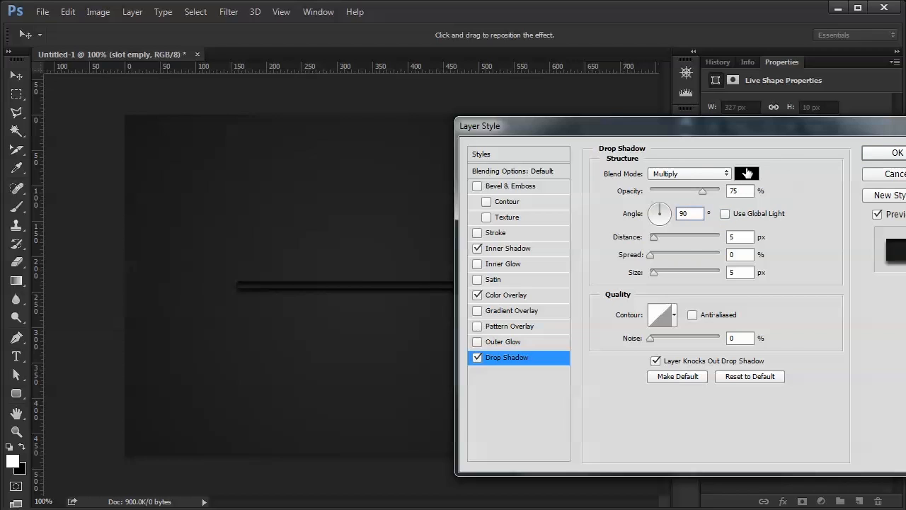
left_click(746, 172)
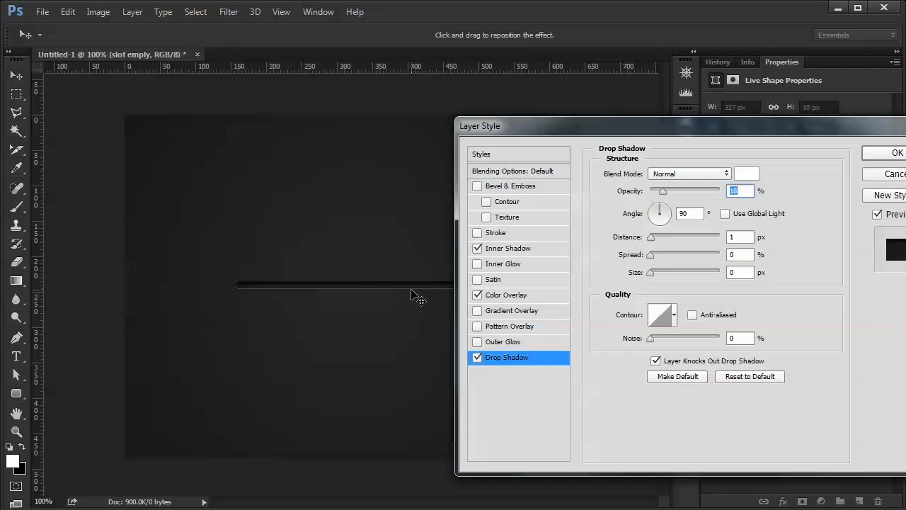
mouse_move(889, 167)
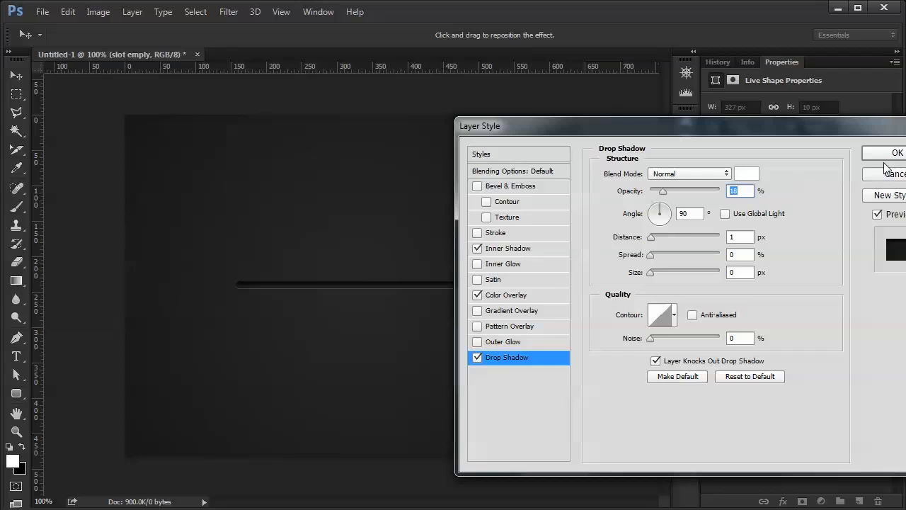
left_click(887, 153)
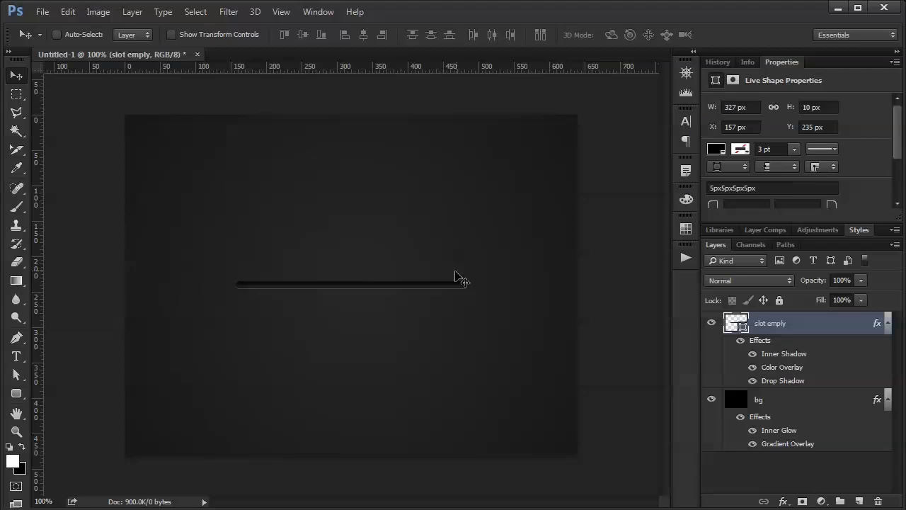